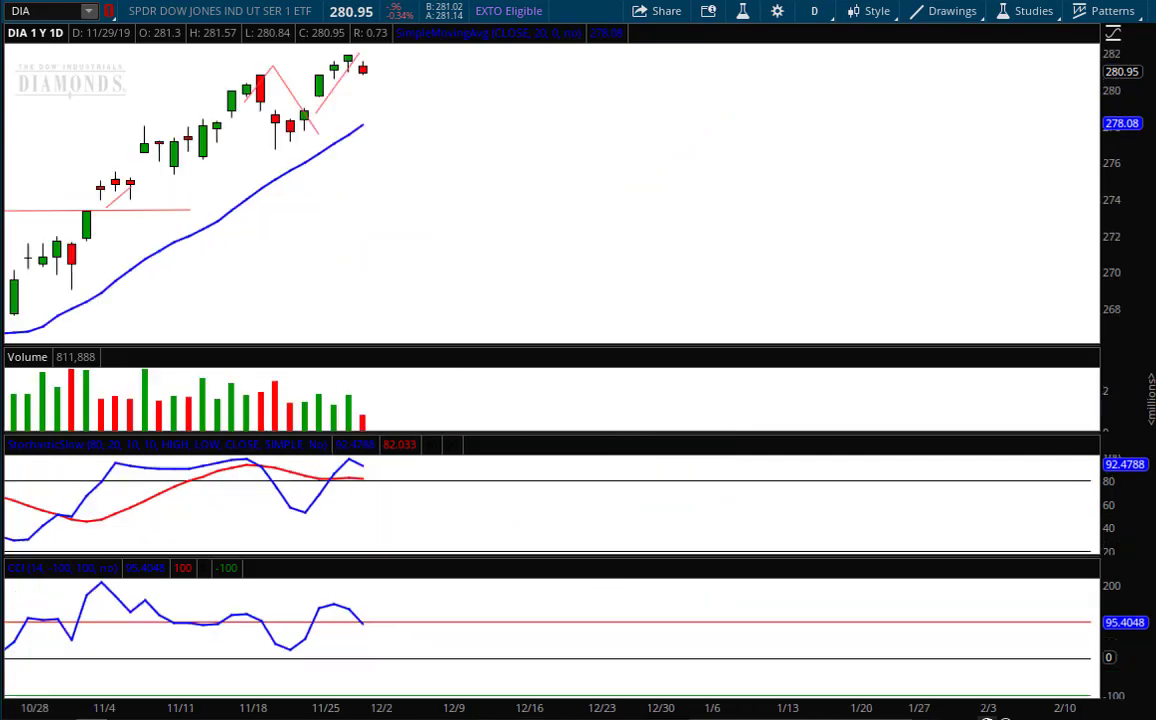
{"action": "mouse_move", "coordinate": [330, 105]}
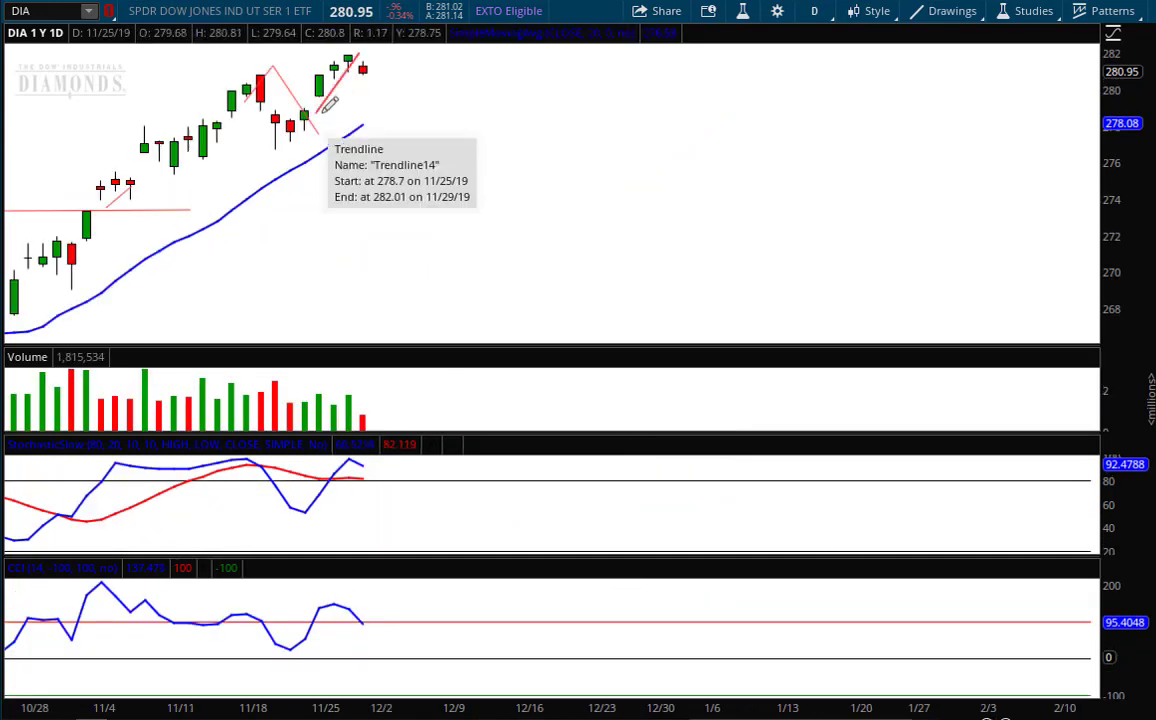
{"action": "mouse_move", "coordinate": [348, 78]}
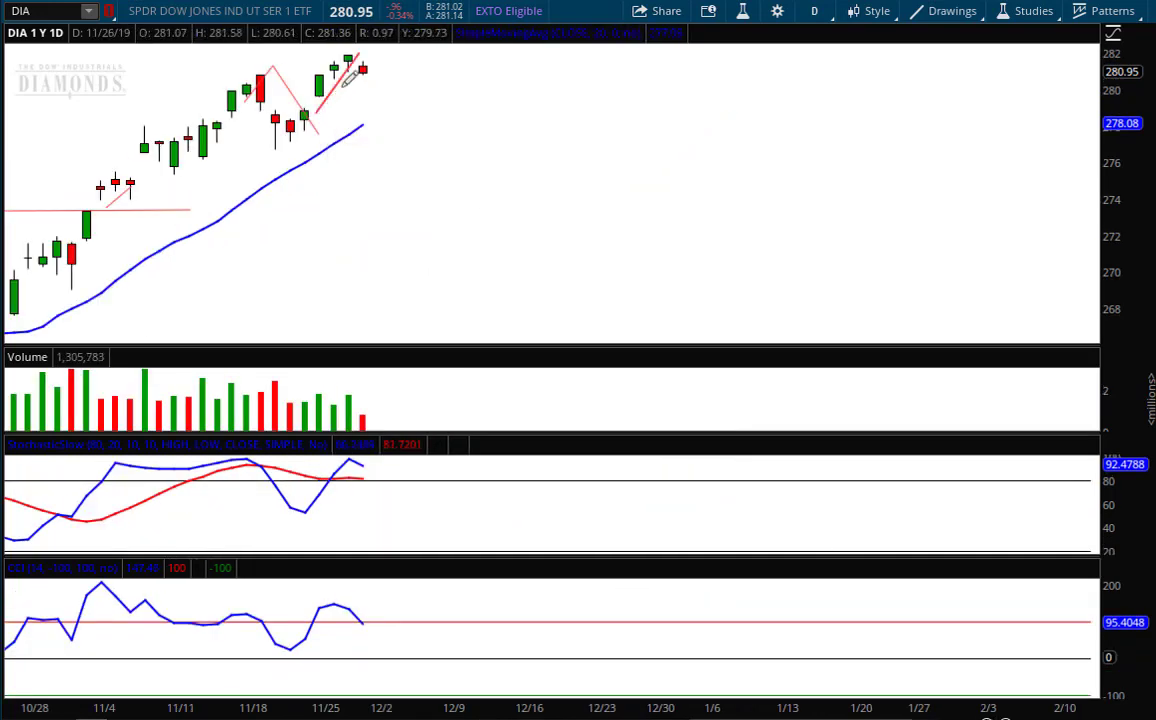
{"action": "mouse_move", "coordinate": [355, 70]}
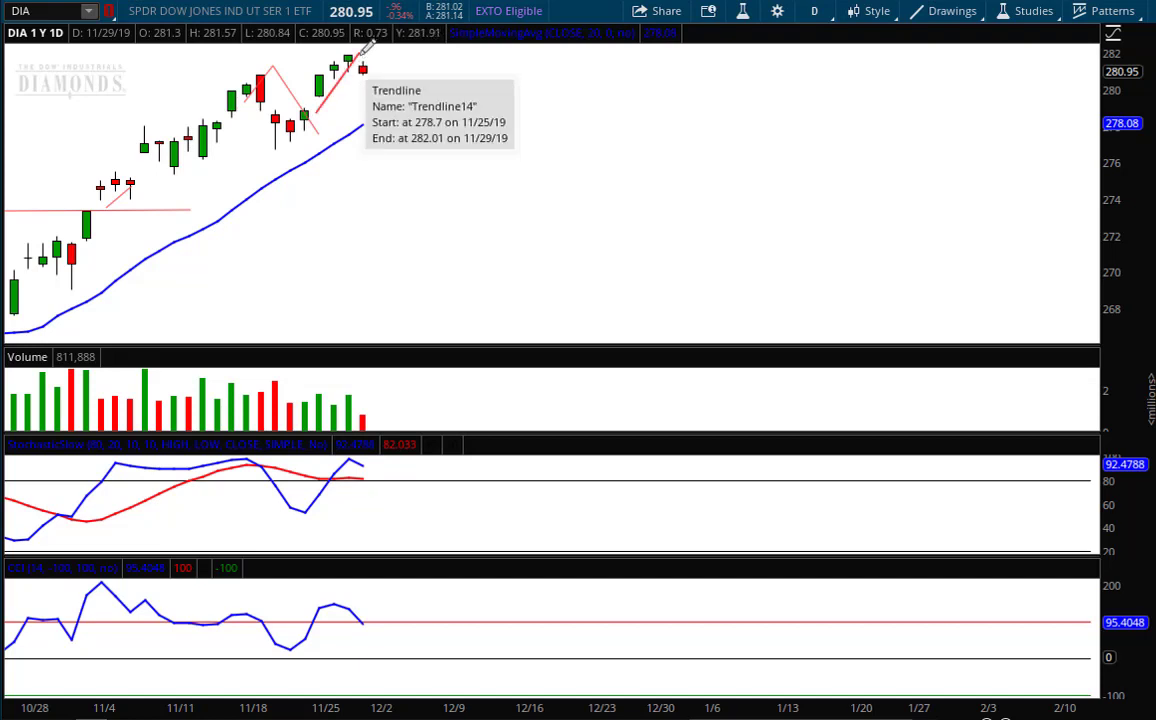
{"action": "mouse_move", "coordinate": [350, 75]}
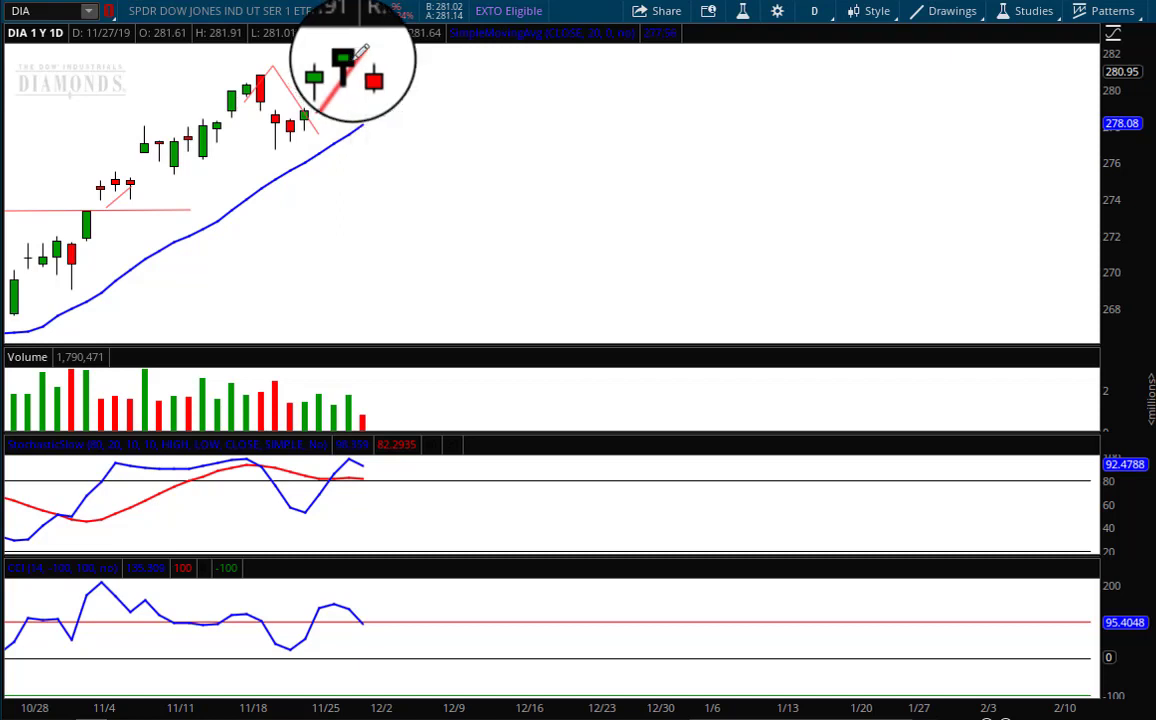
{"action": "mouse_move", "coordinate": [345, 65]}
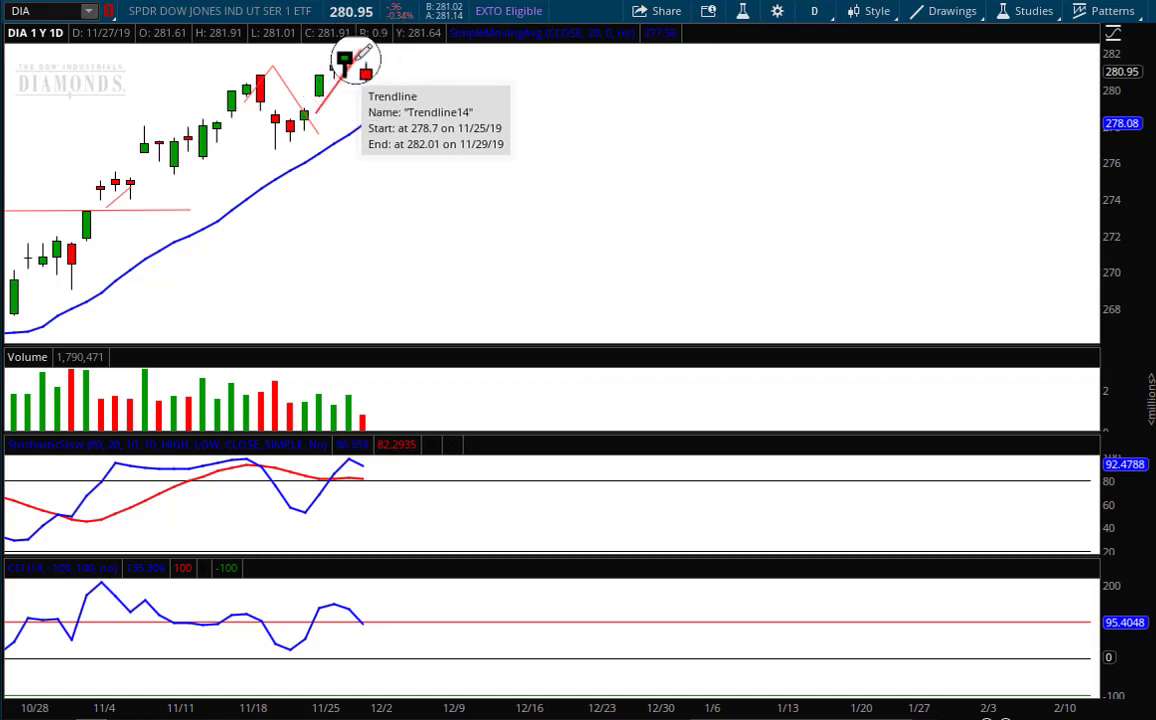
{"action": "mouse_move", "coordinate": [363, 68]}
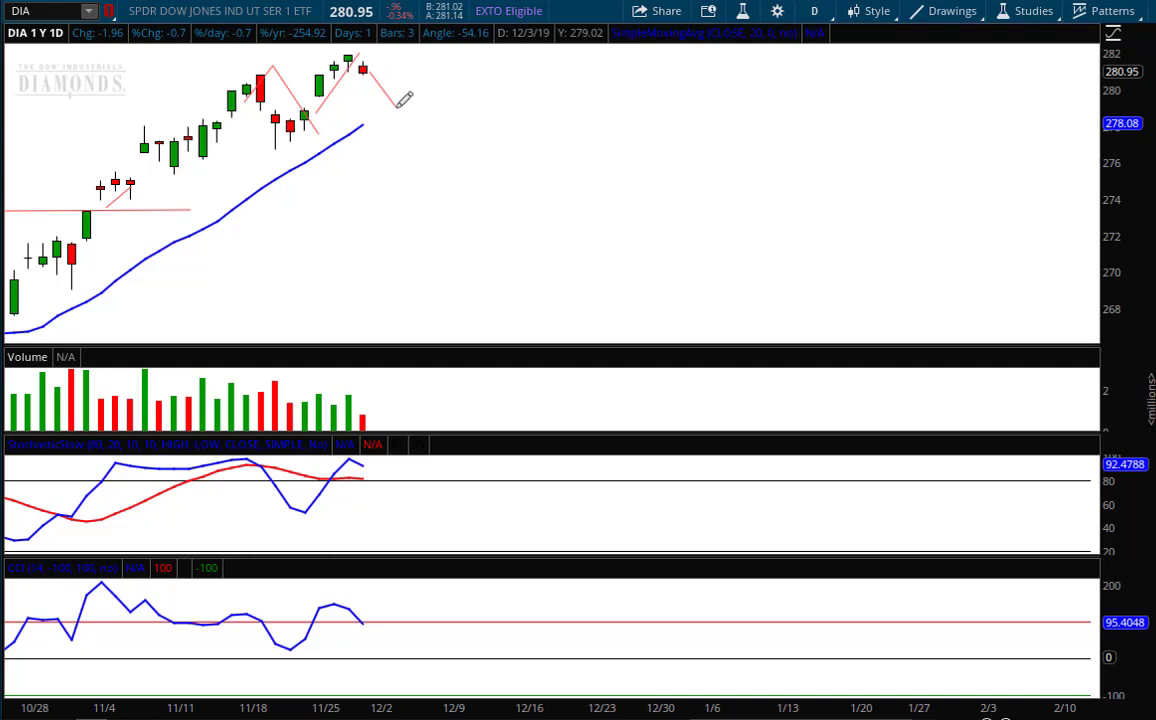
{"action": "mouse_move", "coordinate": [305, 117]}
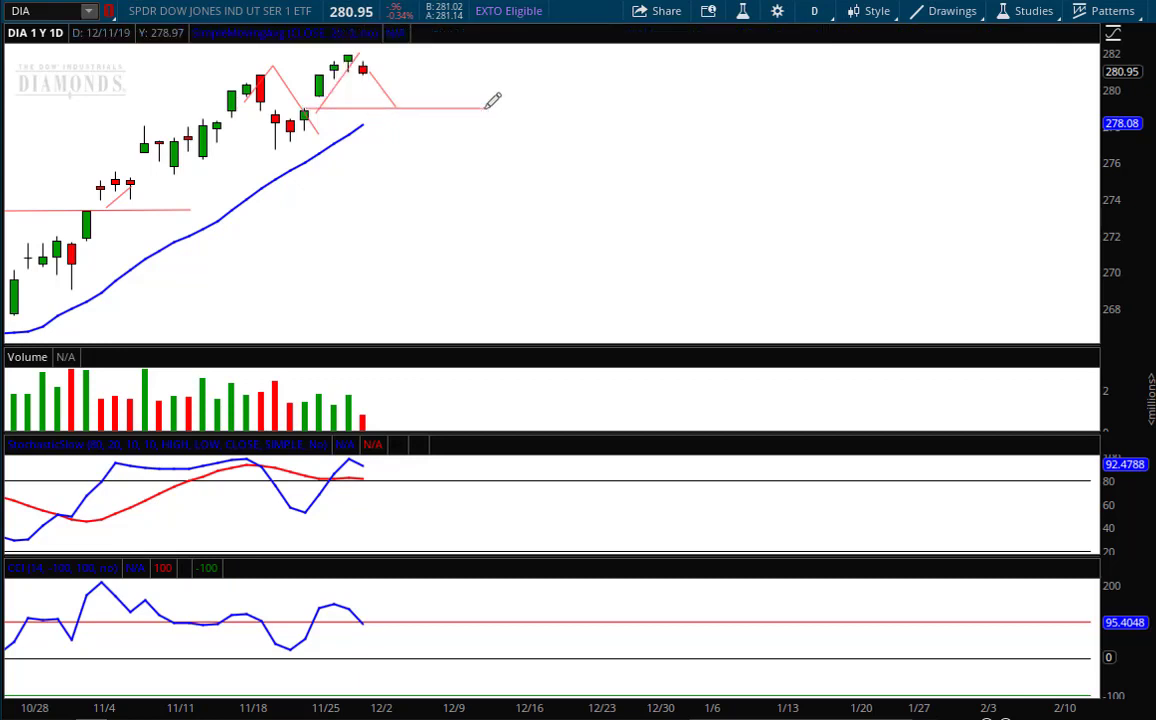
{"action": "mouse_move", "coordinate": [360, 100]}
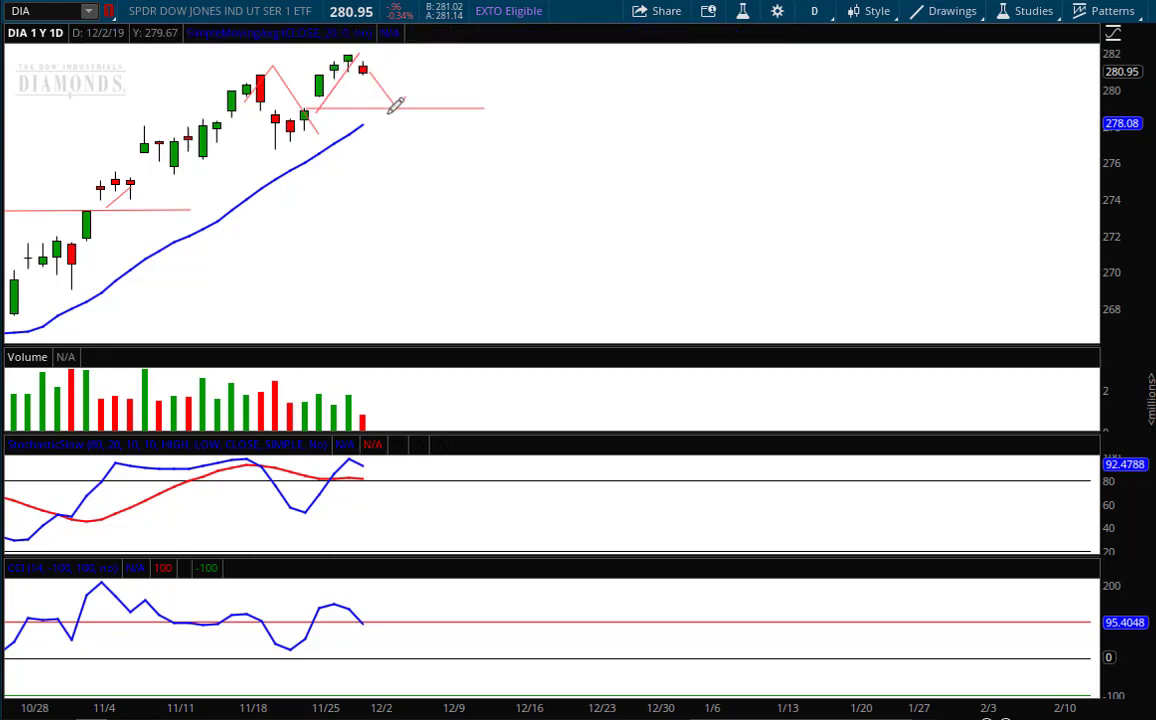
{"action": "mouse_move", "coordinate": [365, 460]}
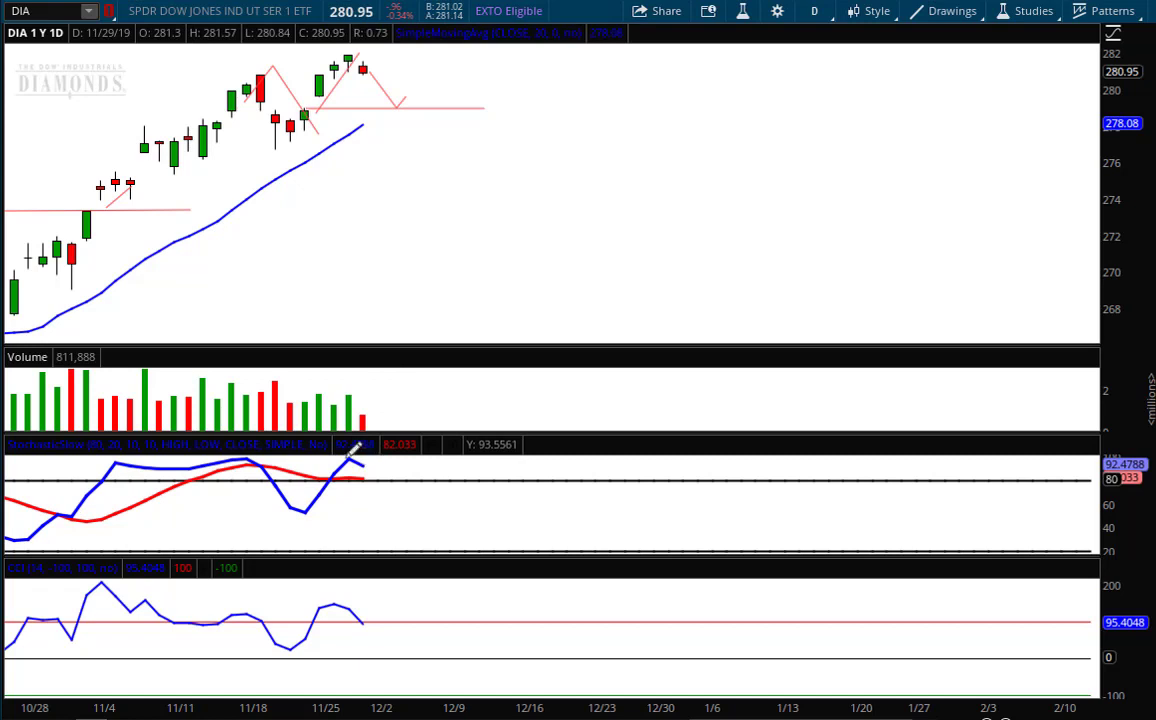
{"action": "mouse_move", "coordinate": [365, 463]}
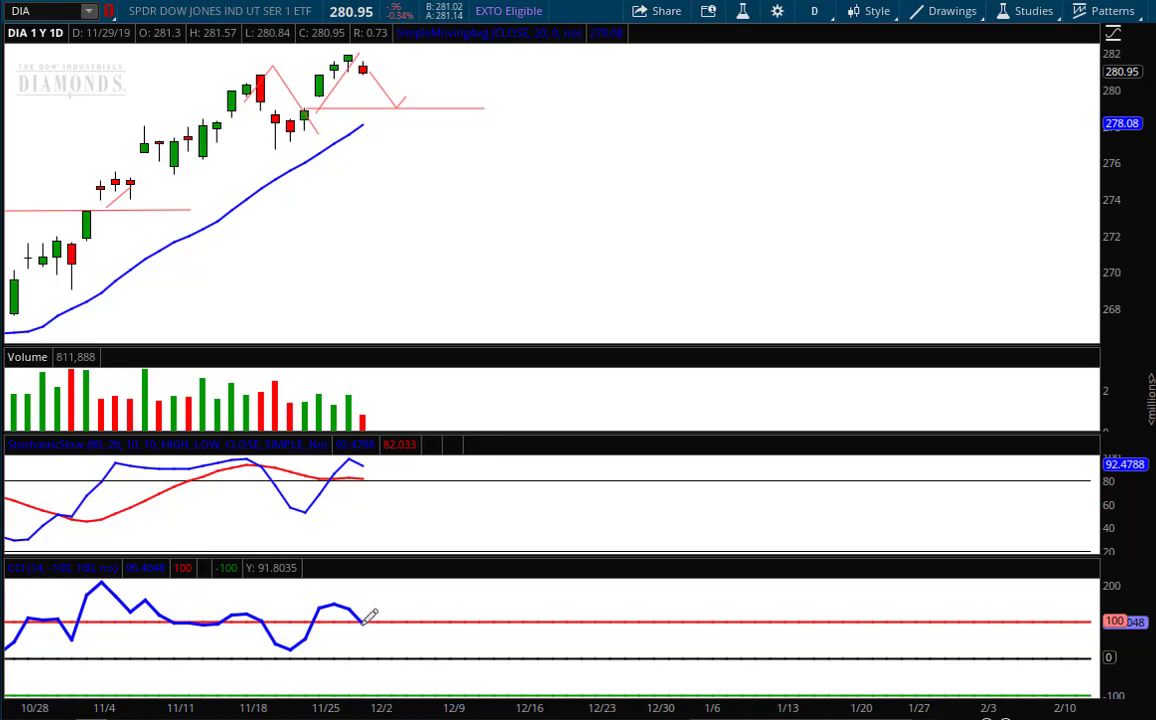
{"action": "mouse_move", "coordinate": [370, 614]}
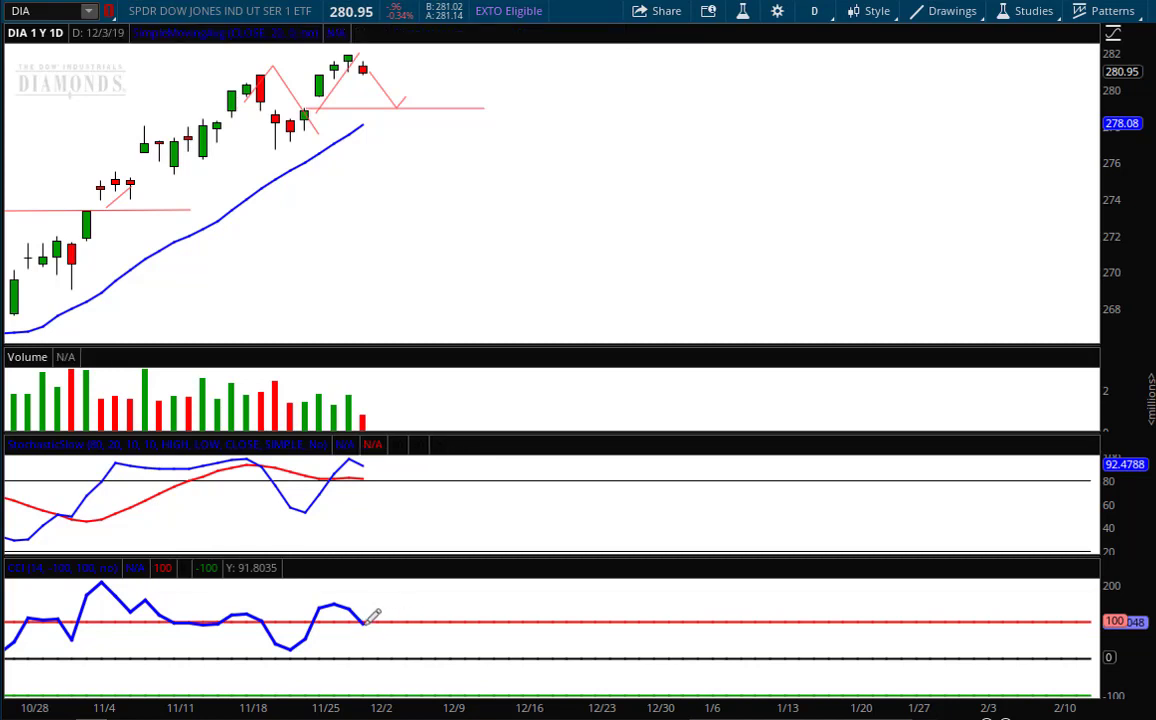
{"action": "mouse_move", "coordinate": [367, 617]}
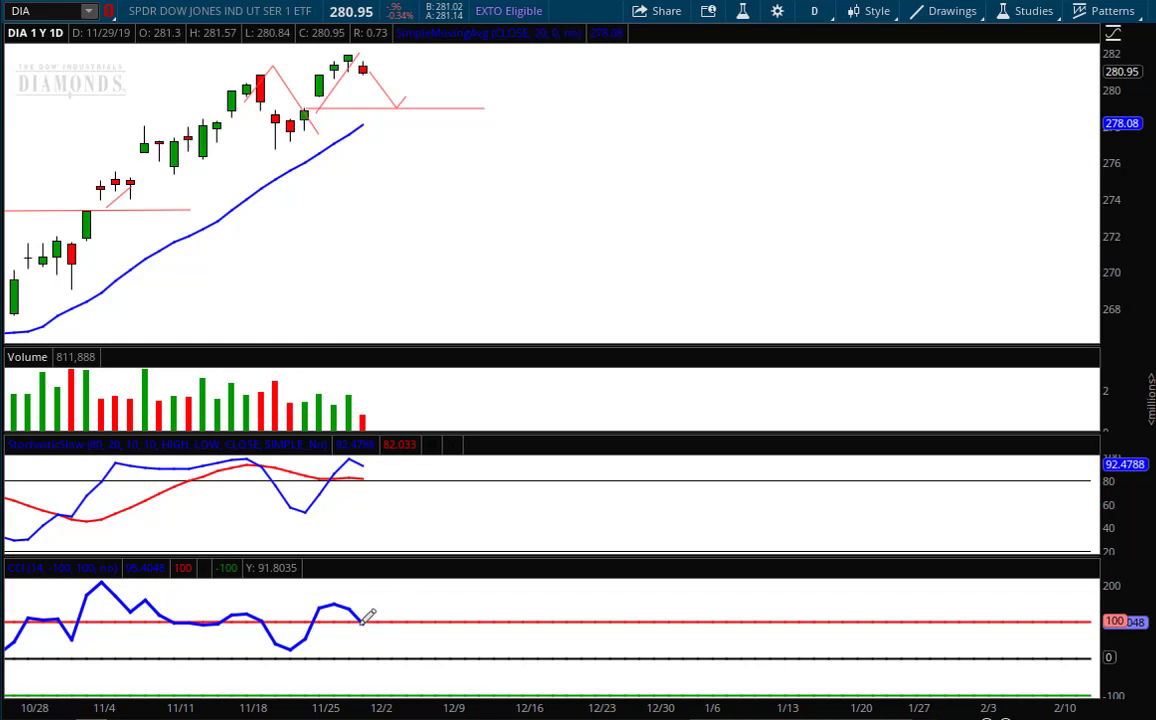
{"action": "mouse_move", "coordinate": [313, 283]}
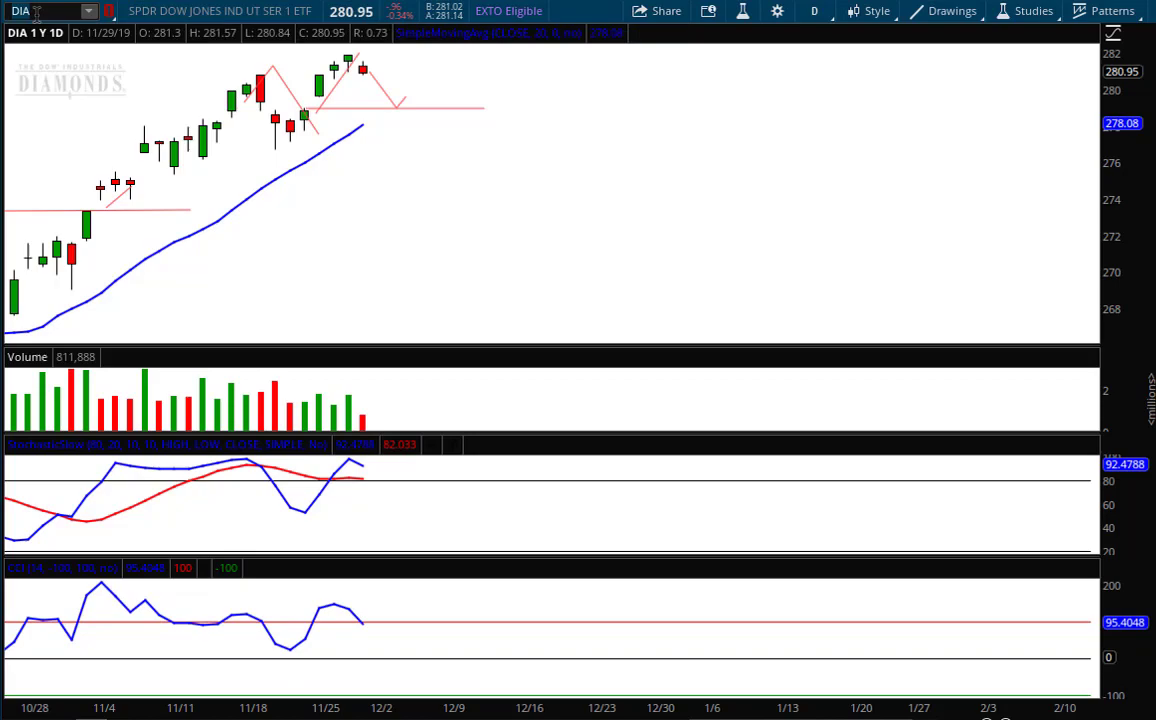
Step: Load the SPY daily chart and draw a forecast line toward the 311 level
{"action": "type", "text": "SPY"}
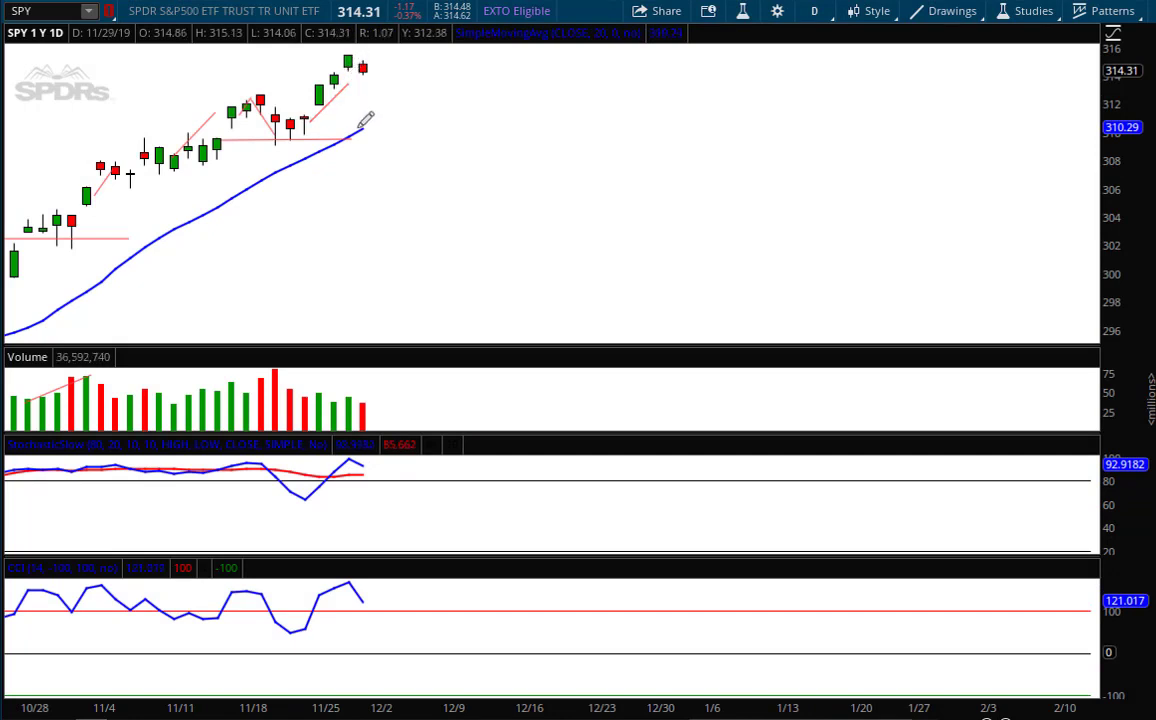
{"action": "mouse_move", "coordinate": [365, 398]}
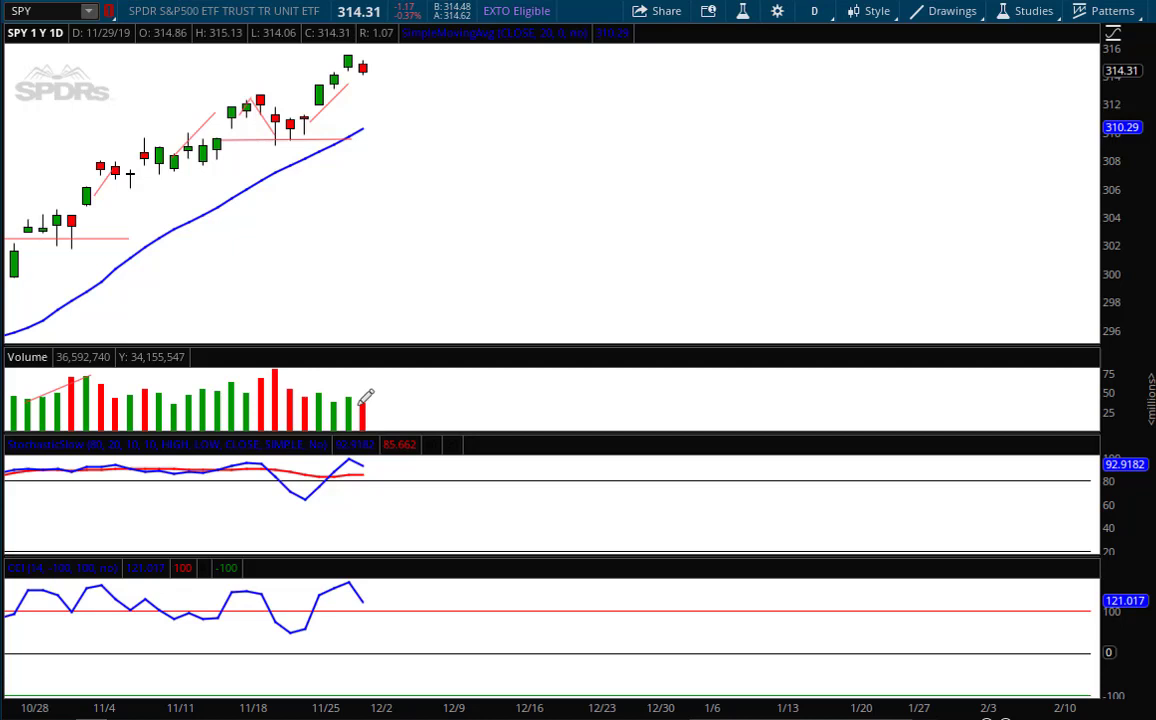
{"action": "mouse_move", "coordinate": [365, 465]}
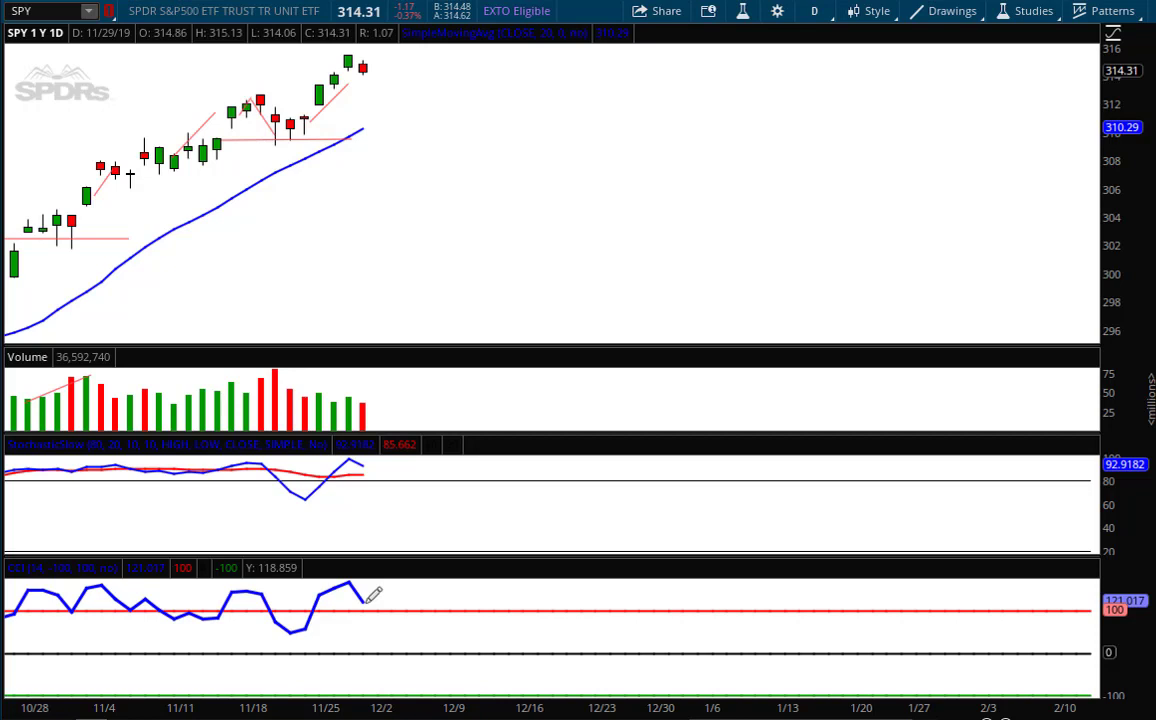
{"action": "mouse_move", "coordinate": [305, 130]}
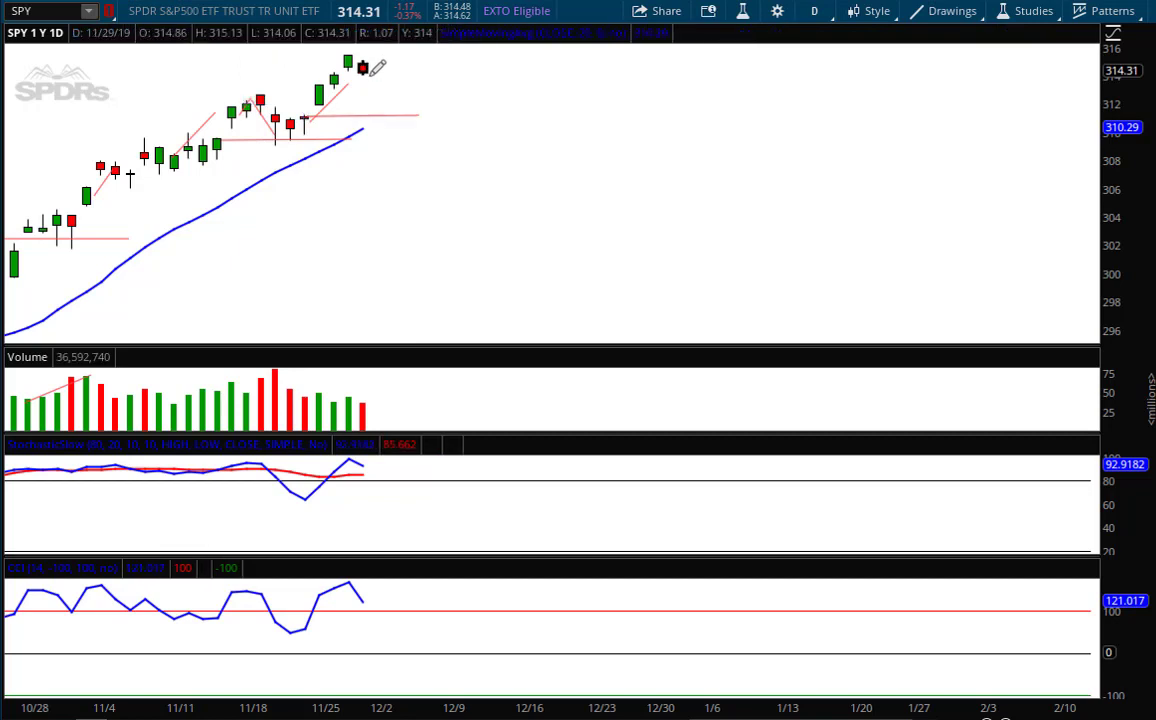
{"action": "left_click_drag", "start_coordinate": [362, 70], "coordinate": [390, 115]}
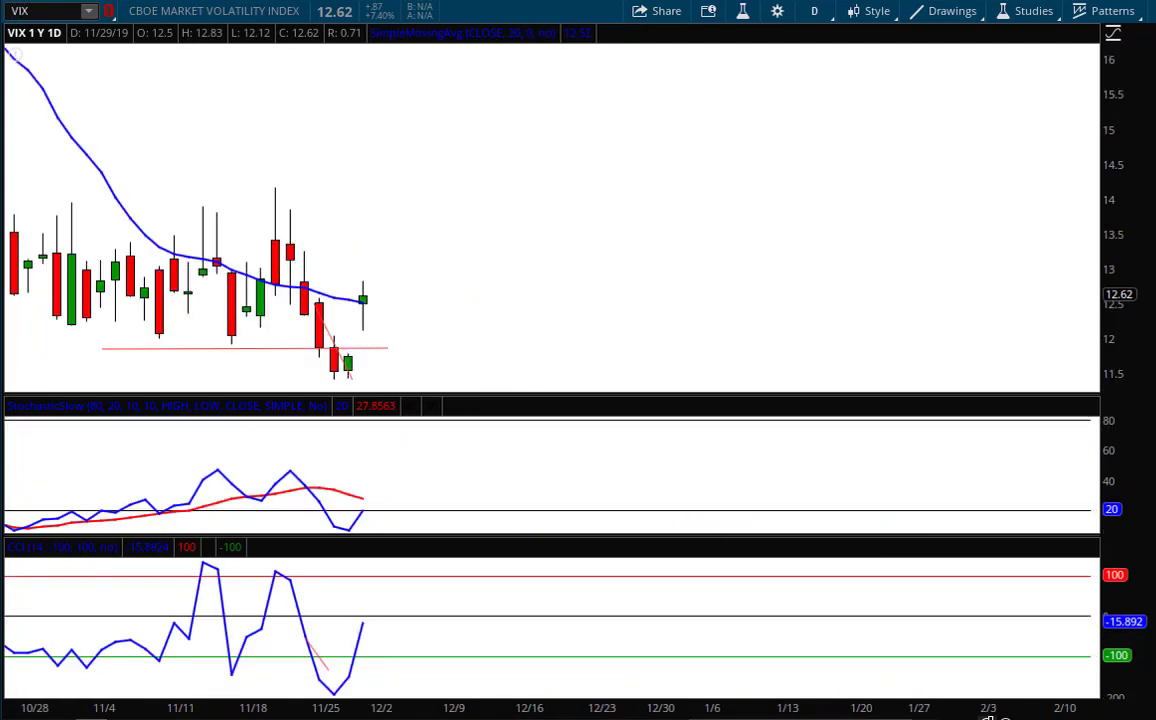
{"action": "mouse_move", "coordinate": [347, 365]}
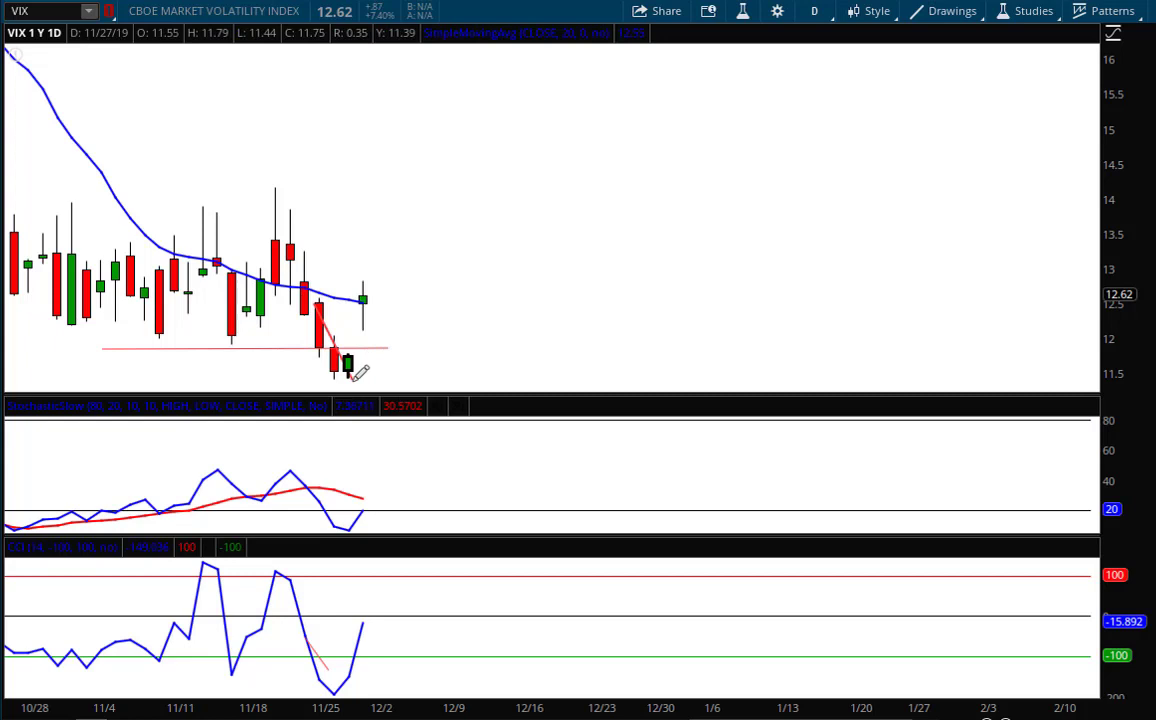
{"action": "mouse_move", "coordinate": [350, 375]}
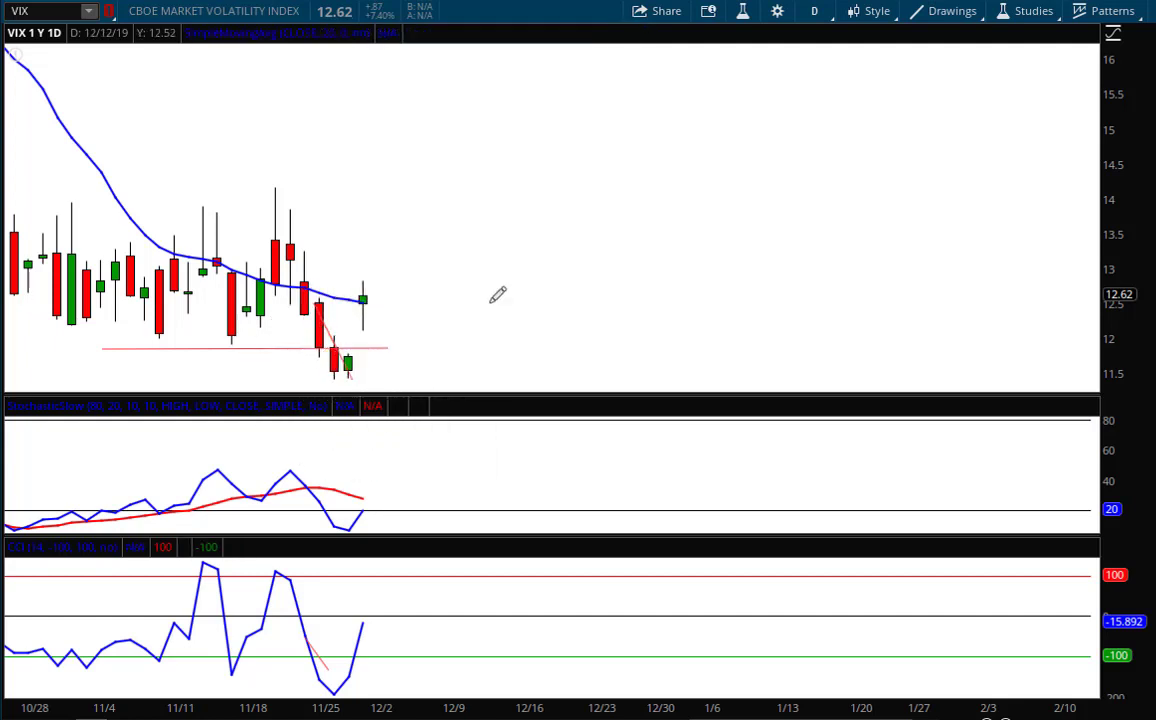
Step: Clear the VIX chart's drawing set and confirm with Yes
{"action": "right_click", "coordinate": [498, 293]}
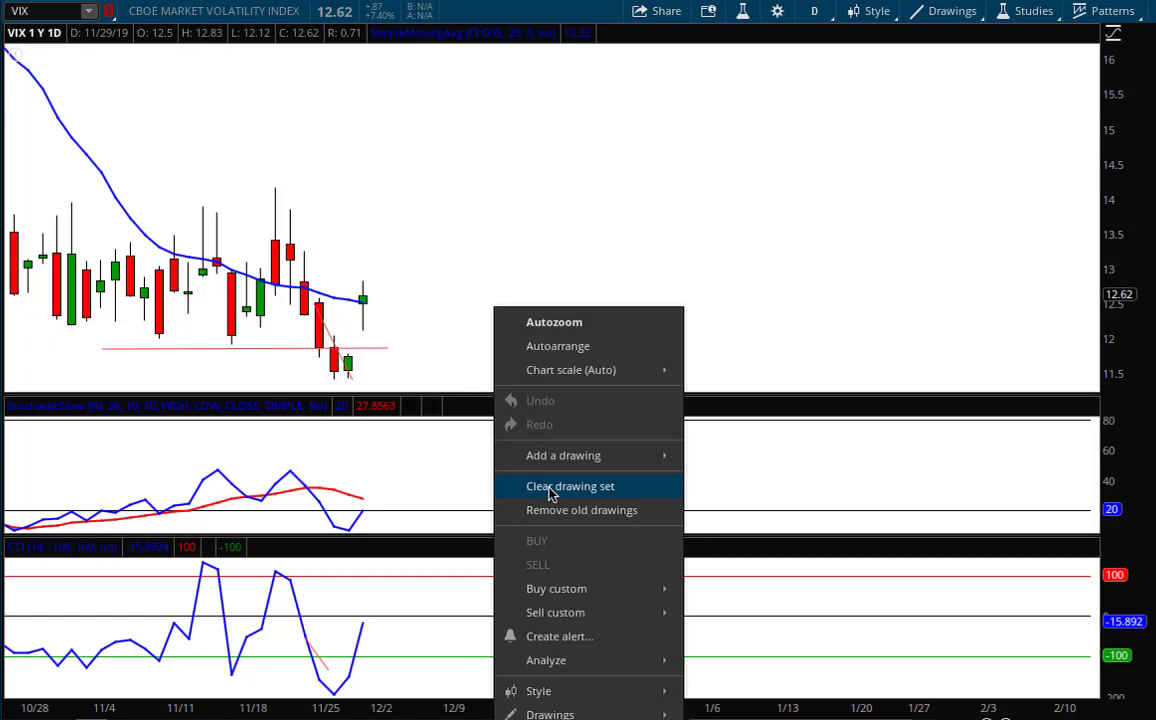
{"action": "left_click", "coordinate": [570, 486]}
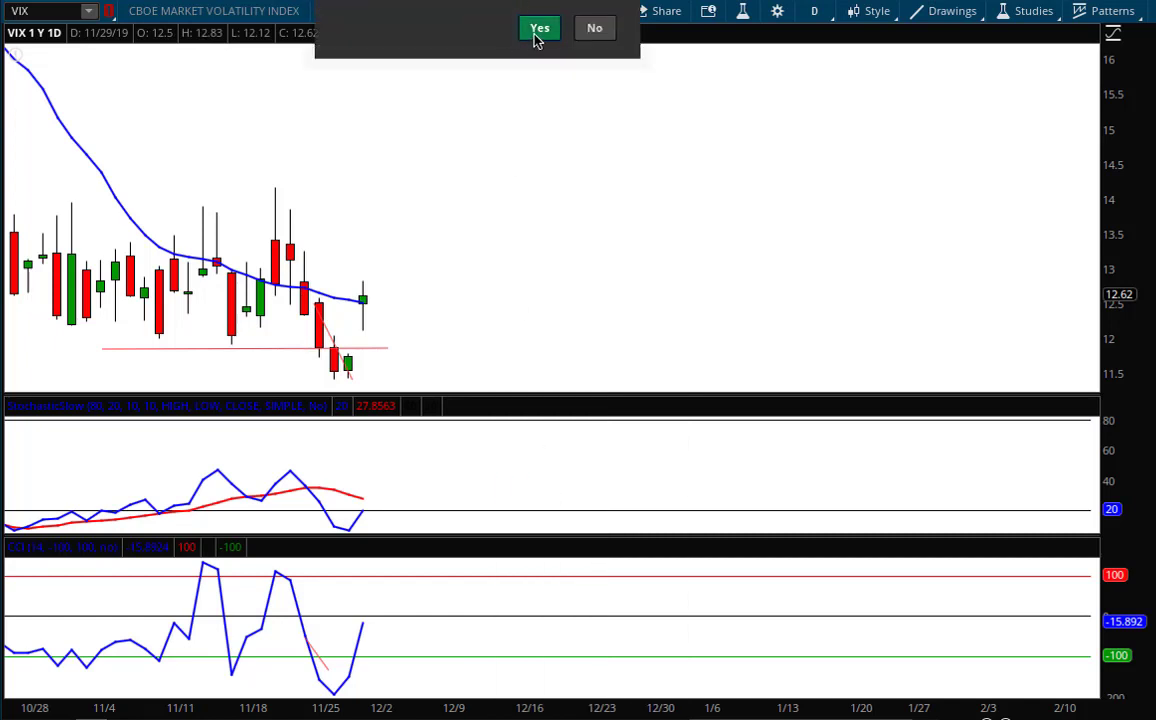
{"action": "left_click", "coordinate": [539, 27]}
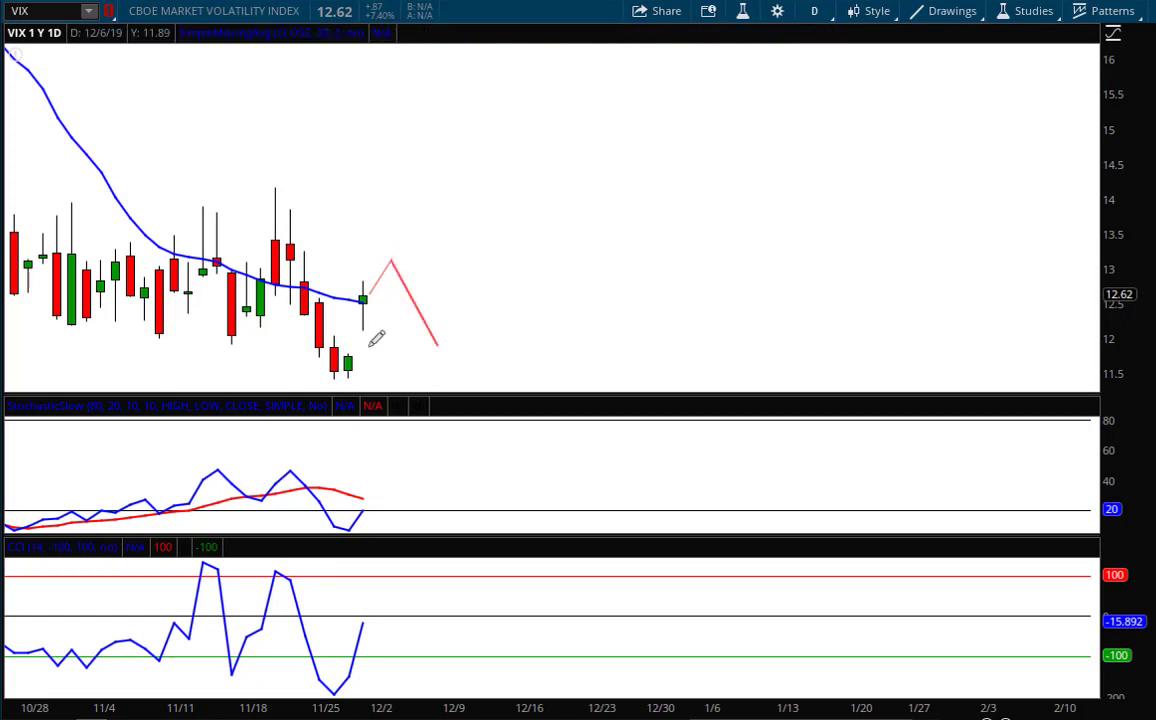
Step: Draw a horizontal gap-fill level near 11.8 on VIX and extend its end
{"action": "left_click_drag", "start_coordinate": [345, 357], "coordinate": [513, 350]}
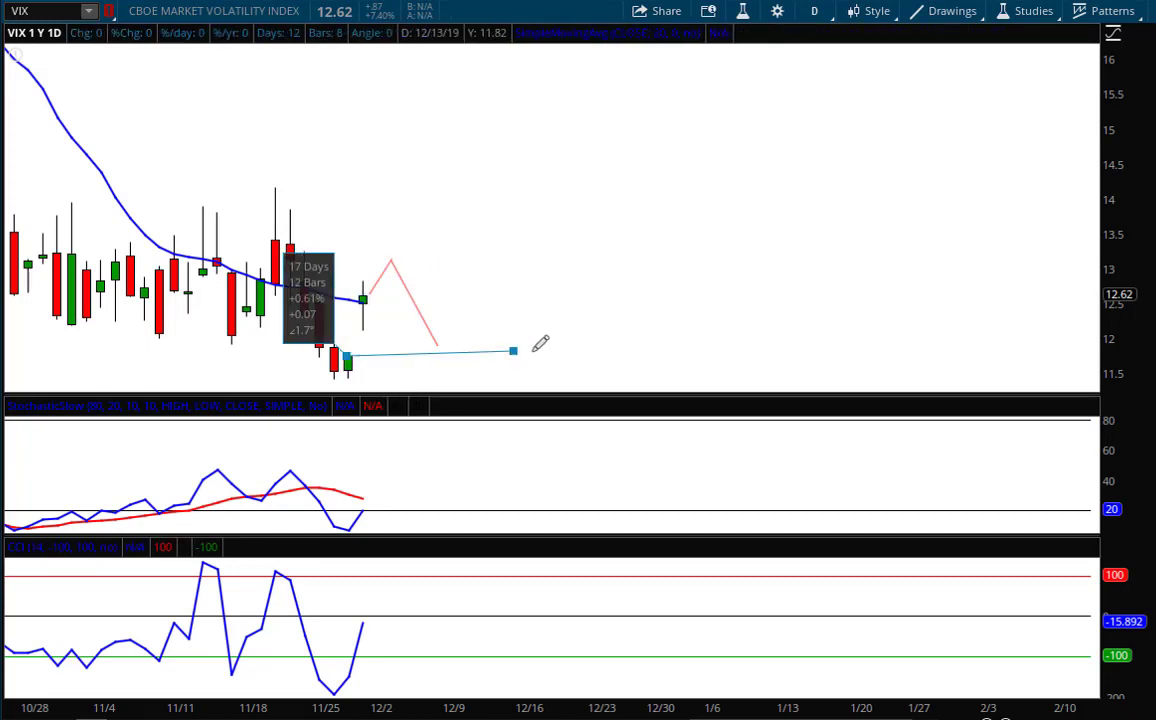
{"action": "left_click_drag", "start_coordinate": [513, 350], "coordinate": [535, 353]}
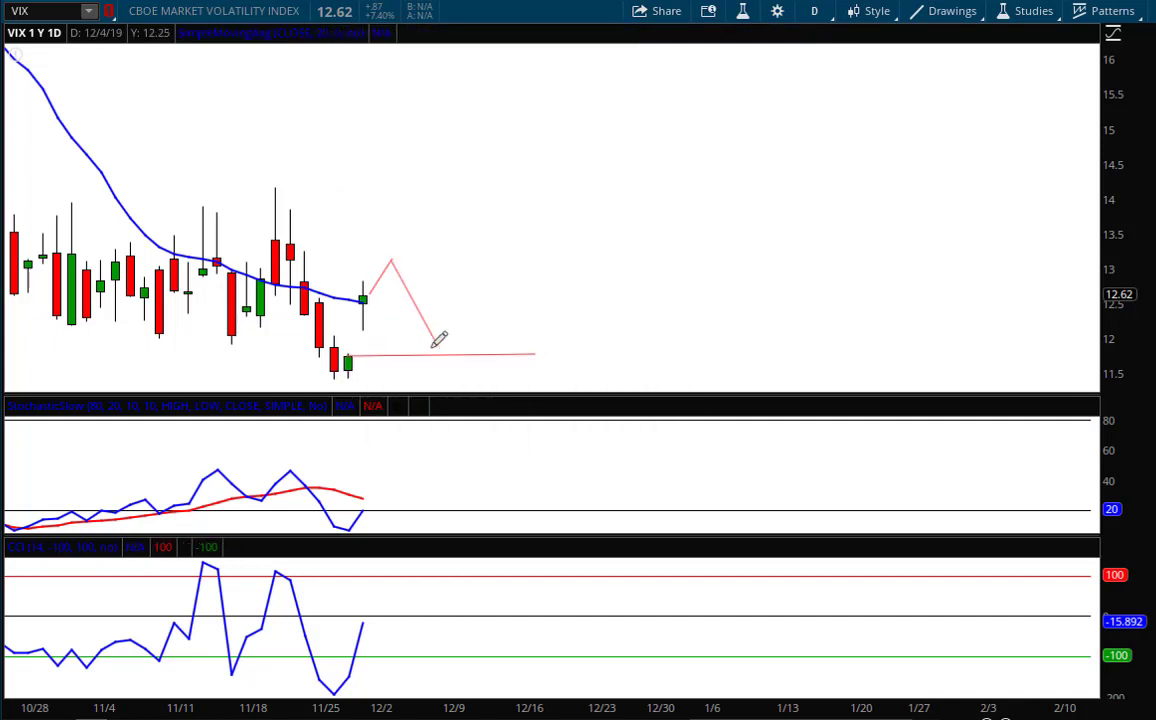
{"action": "mouse_move", "coordinate": [437, 338]}
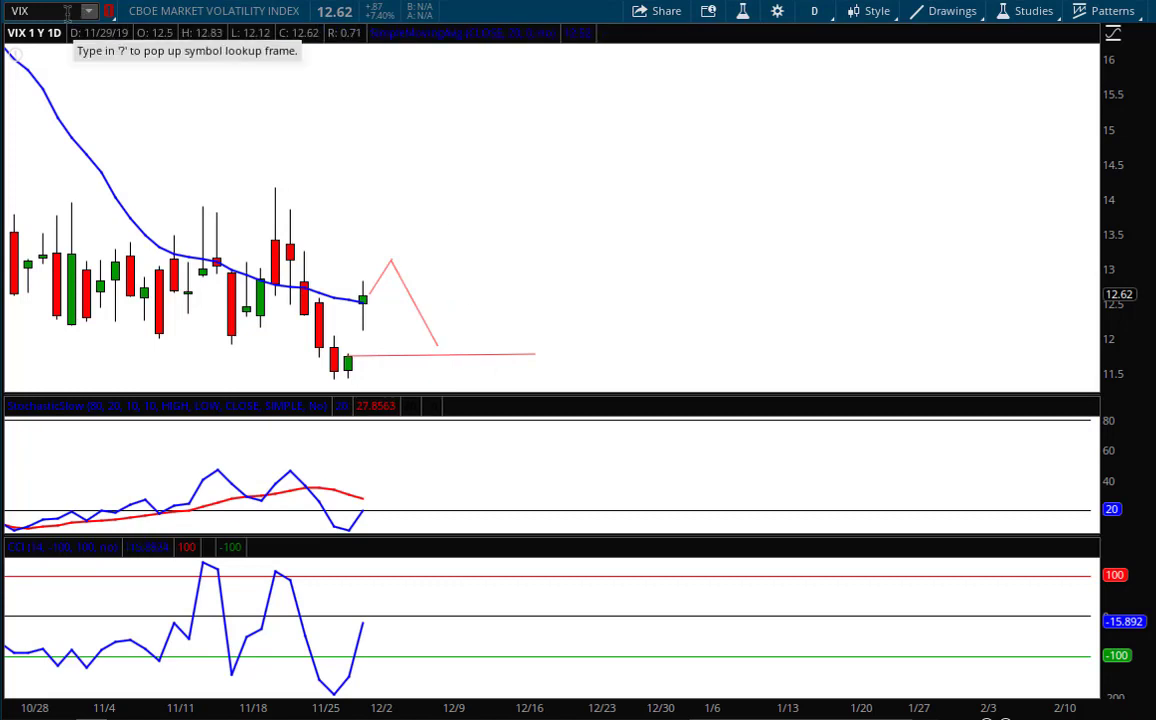
{"action": "mouse_move", "coordinate": [302, 597]}
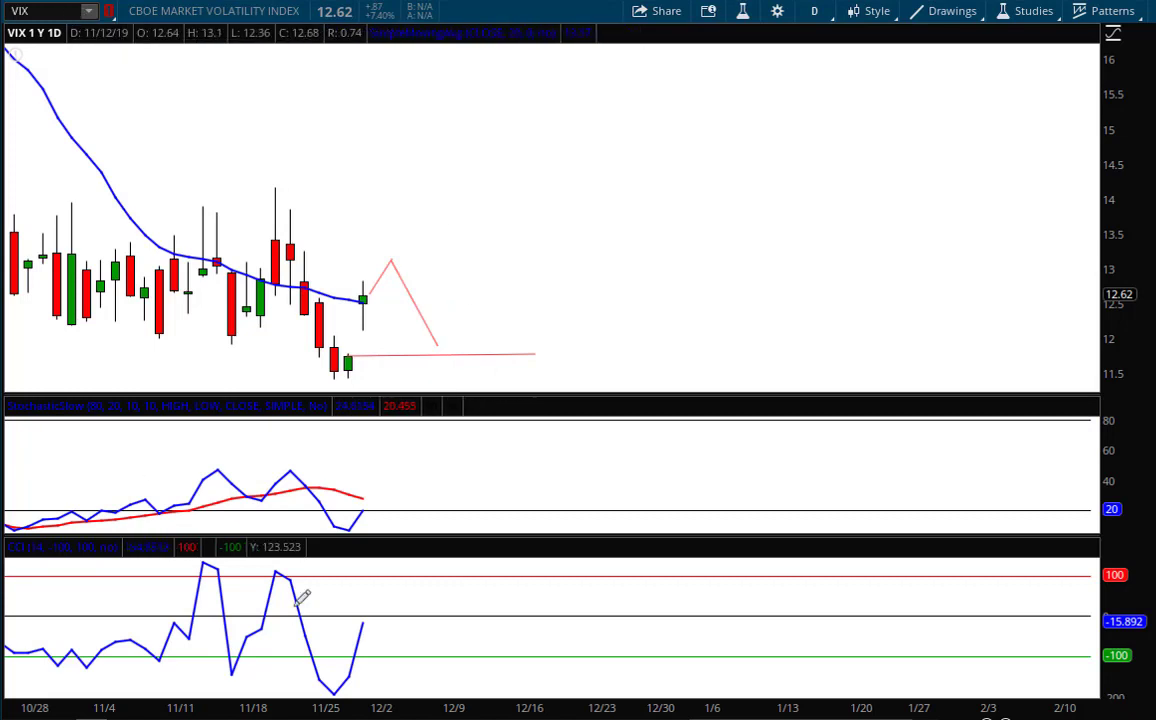
{"action": "mouse_move", "coordinate": [375, 495]}
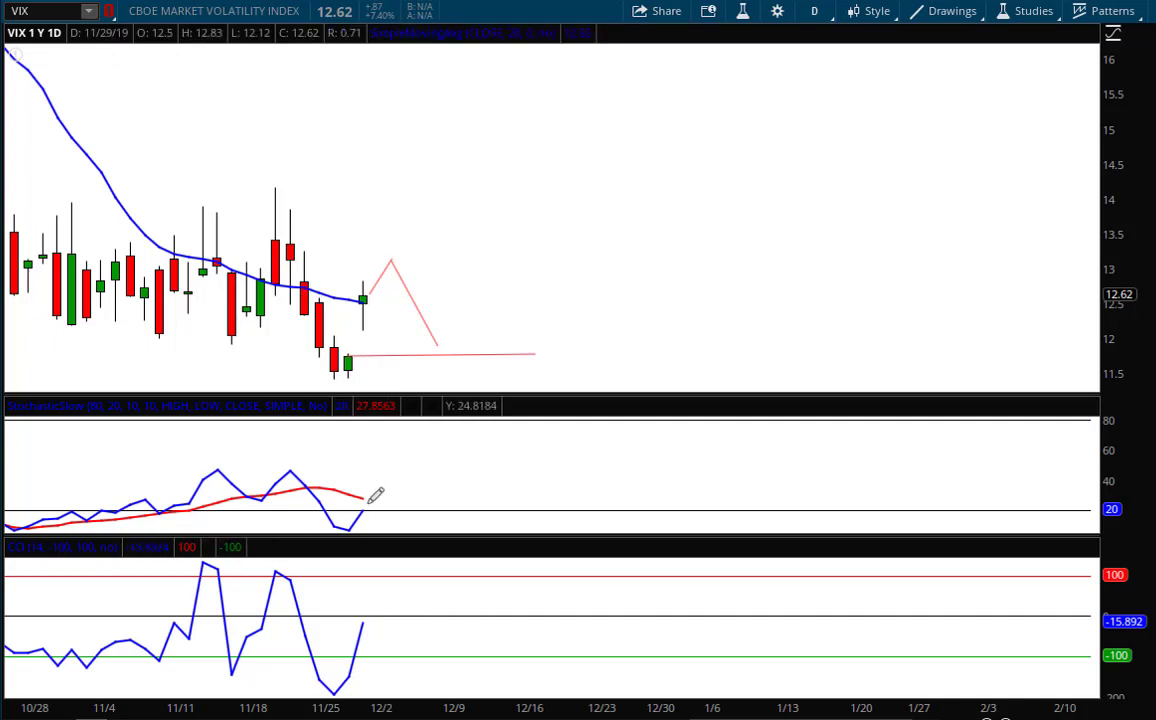
{"action": "mouse_move", "coordinate": [200, 250]}
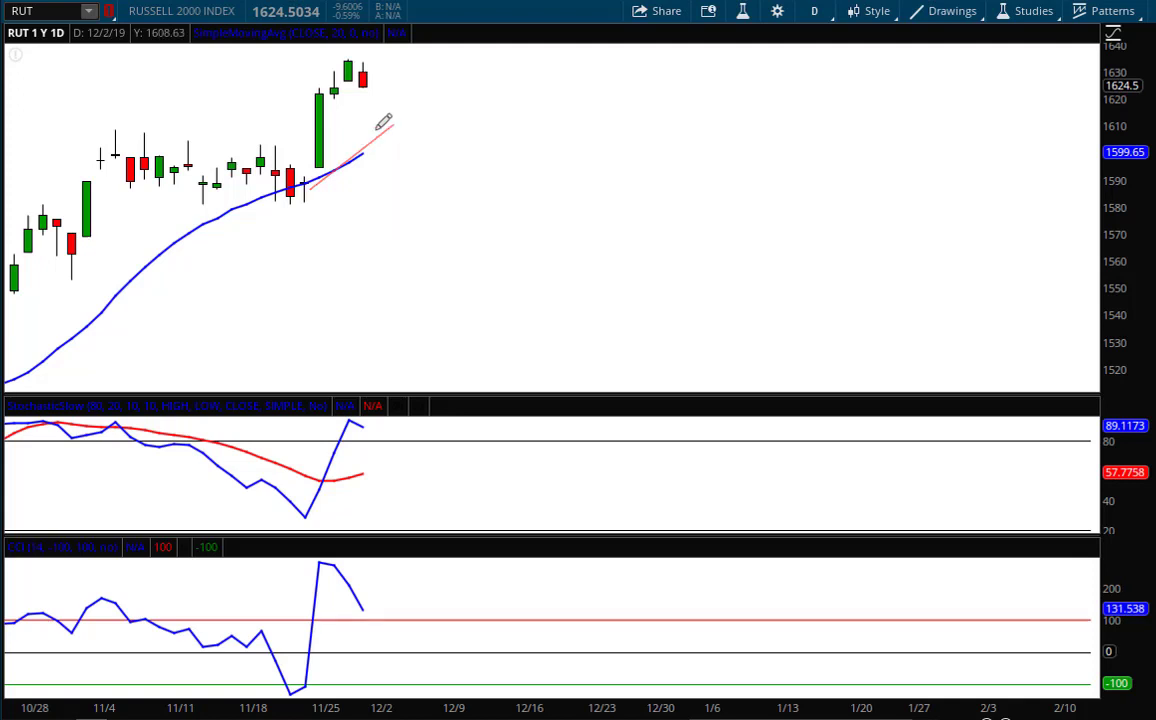
Step: Clear the RUT chart's earlier red trendline via Clear drawing set, confirming Yes
{"action": "right_click", "coordinate": [380, 125]}
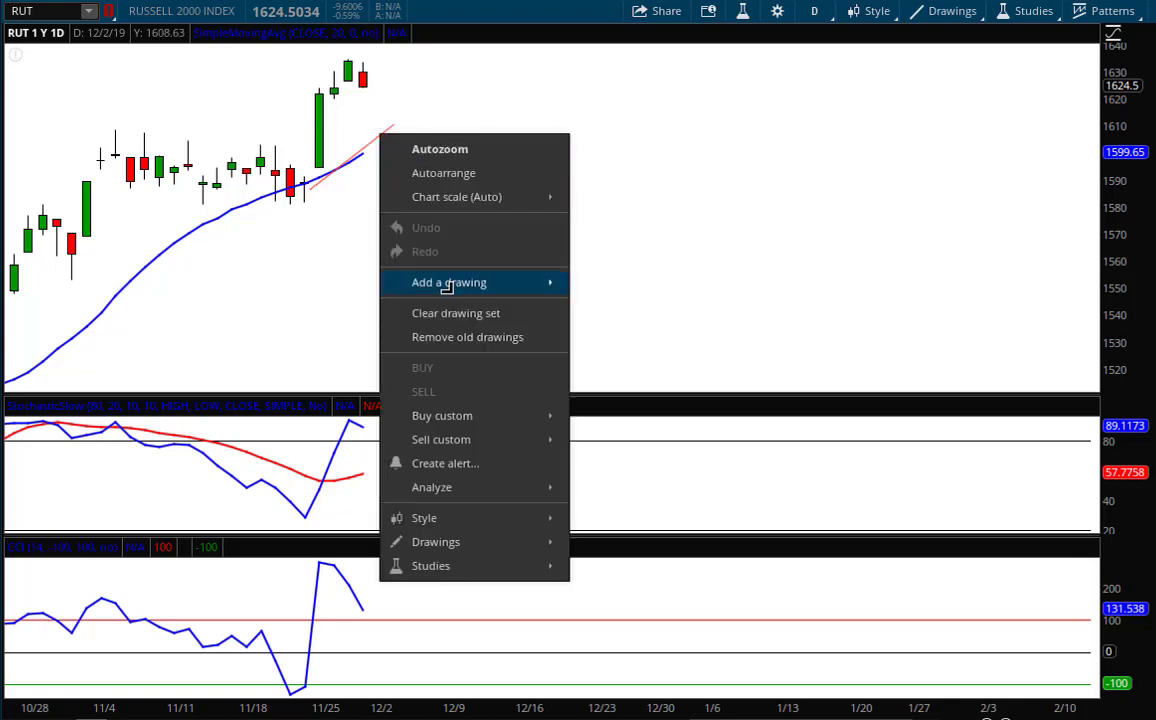
{"action": "left_click", "coordinate": [455, 312]}
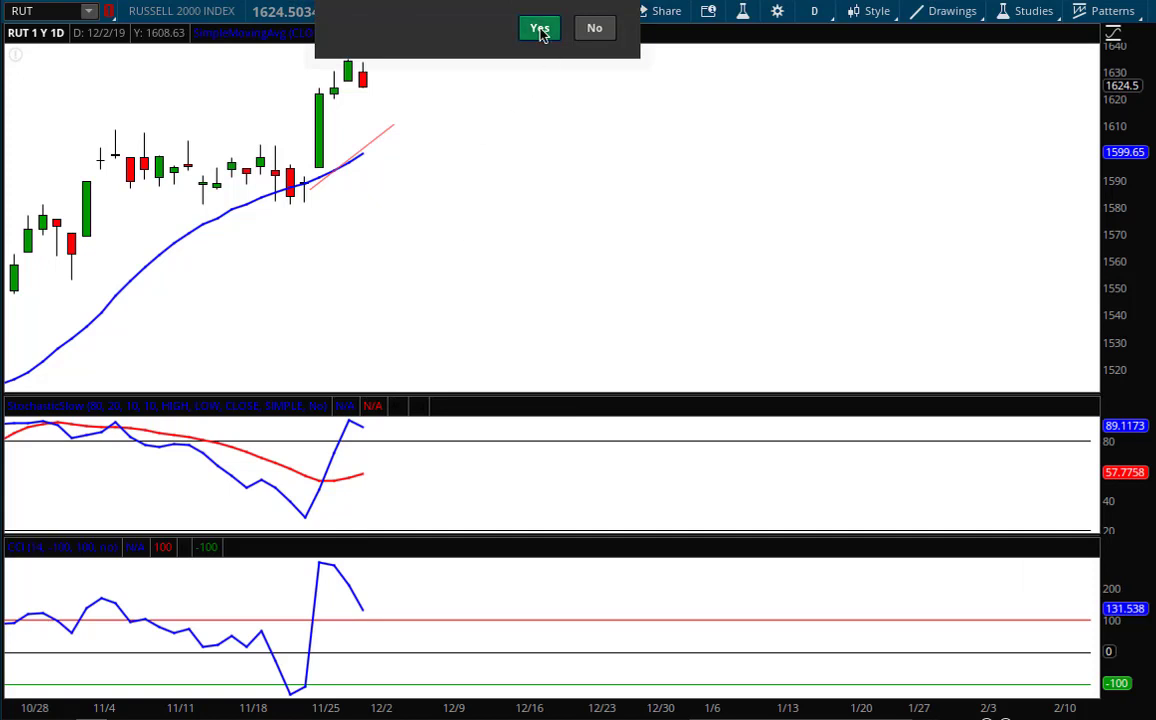
{"action": "left_click", "coordinate": [539, 27]}
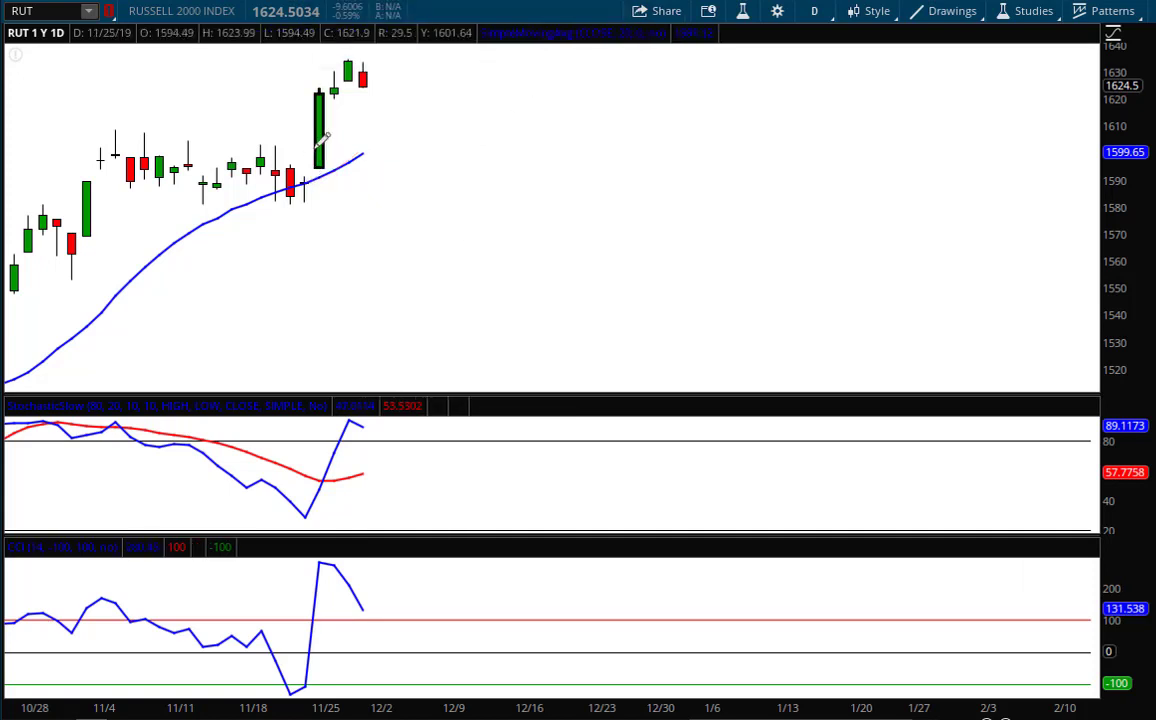
{"action": "mouse_move", "coordinate": [360, 70]}
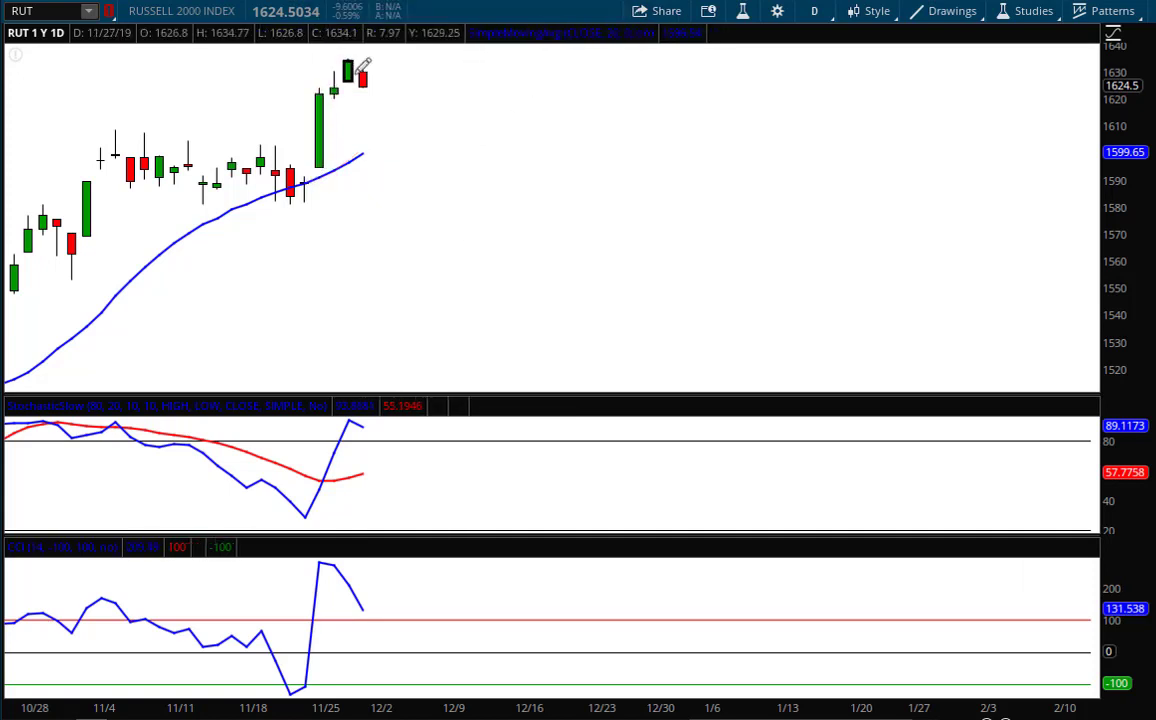
{"action": "mouse_move", "coordinate": [358, 78]}
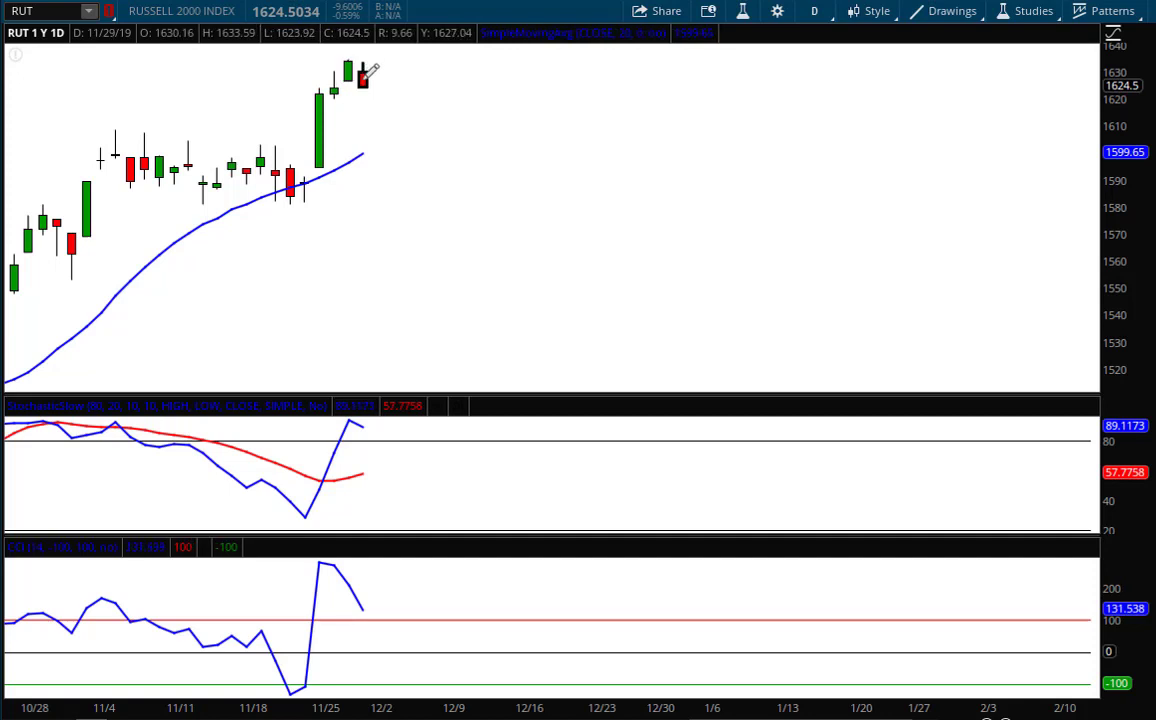
{"action": "mouse_move", "coordinate": [310, 170]}
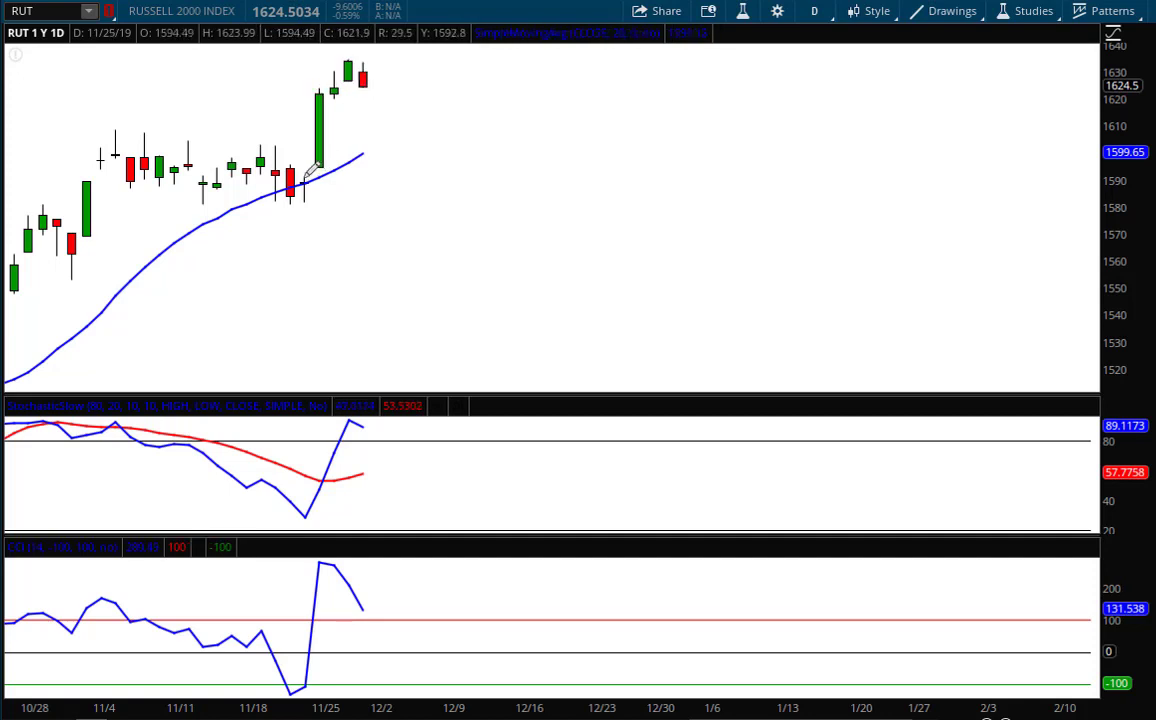
Step: Draw a level near 1592 from the 11/25 gap and a falling path to it
{"action": "left_click_drag", "start_coordinate": [300, 178], "coordinate": [470, 170]}
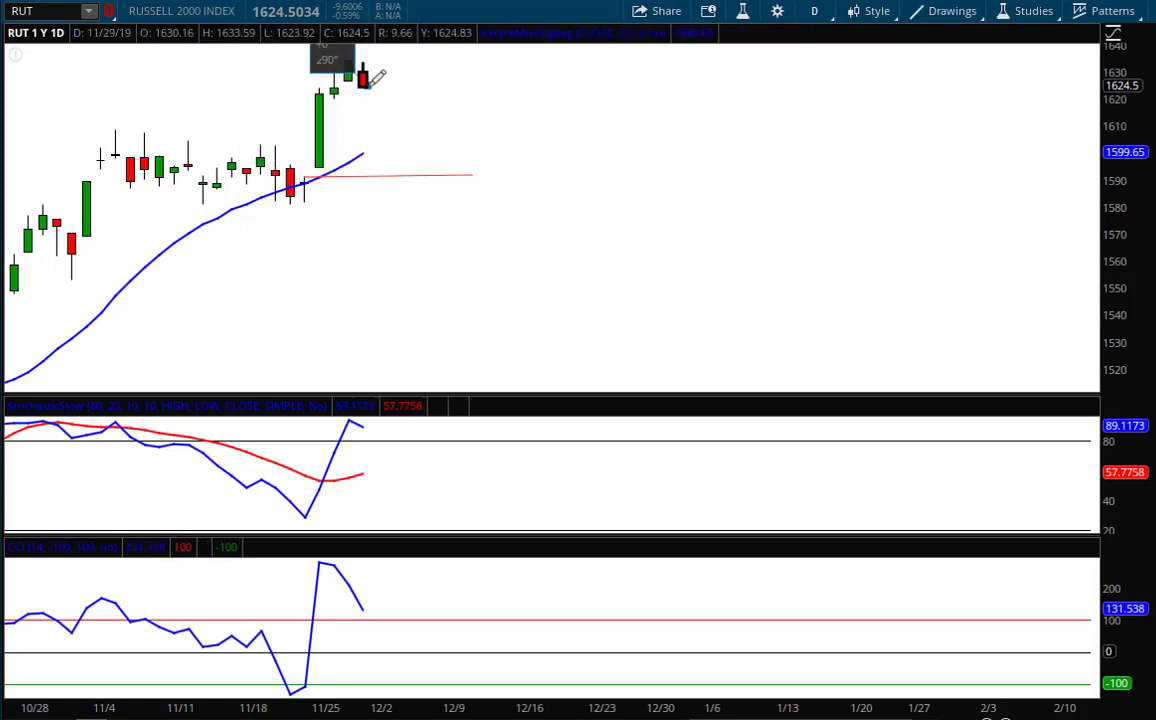
{"action": "left_click_drag", "start_coordinate": [362, 82], "coordinate": [418, 172]}
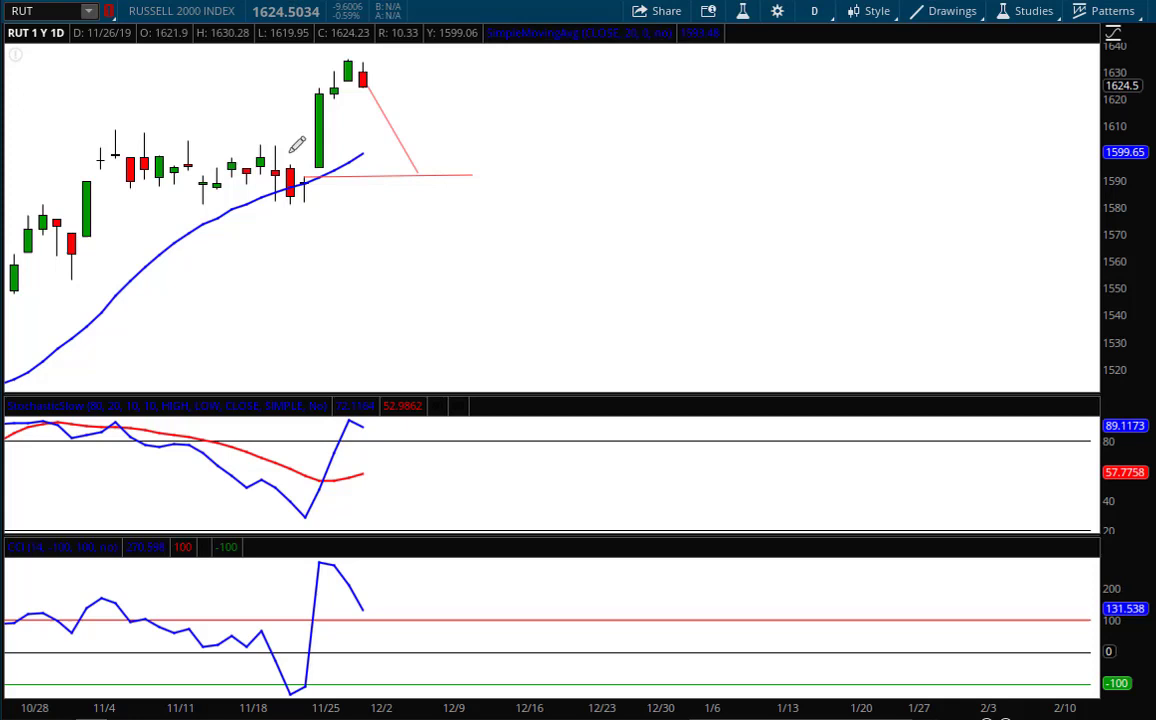
{"action": "mouse_move", "coordinate": [370, 420]}
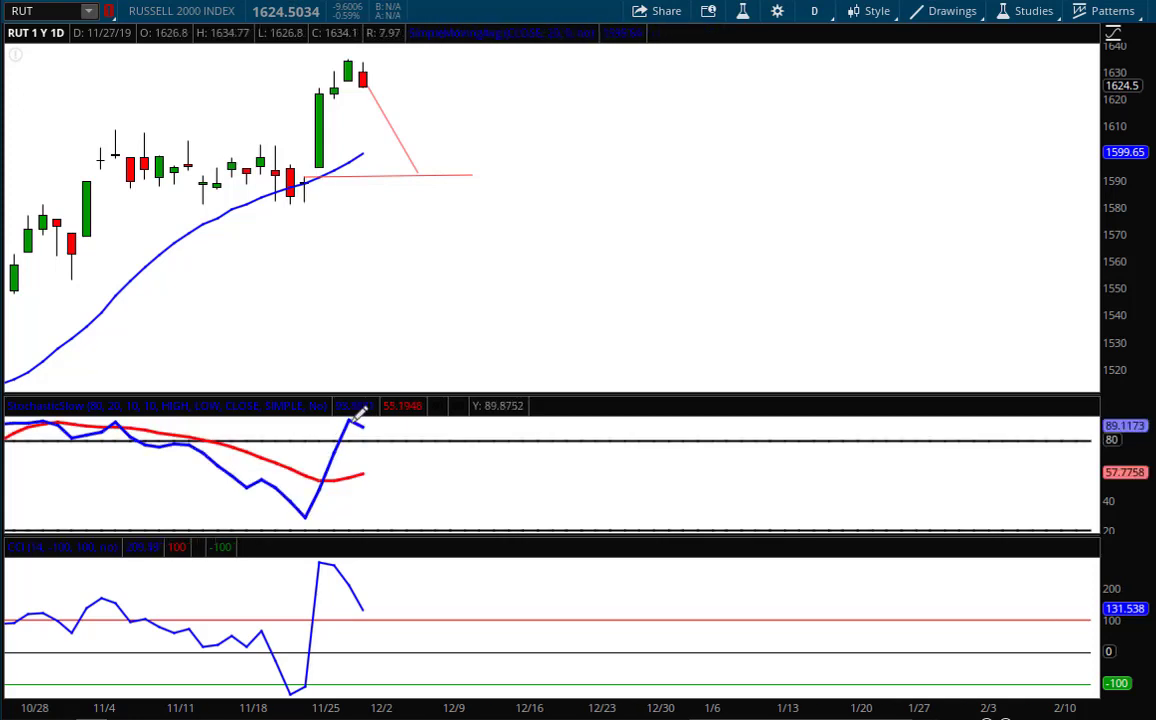
{"action": "mouse_move", "coordinate": [368, 597]}
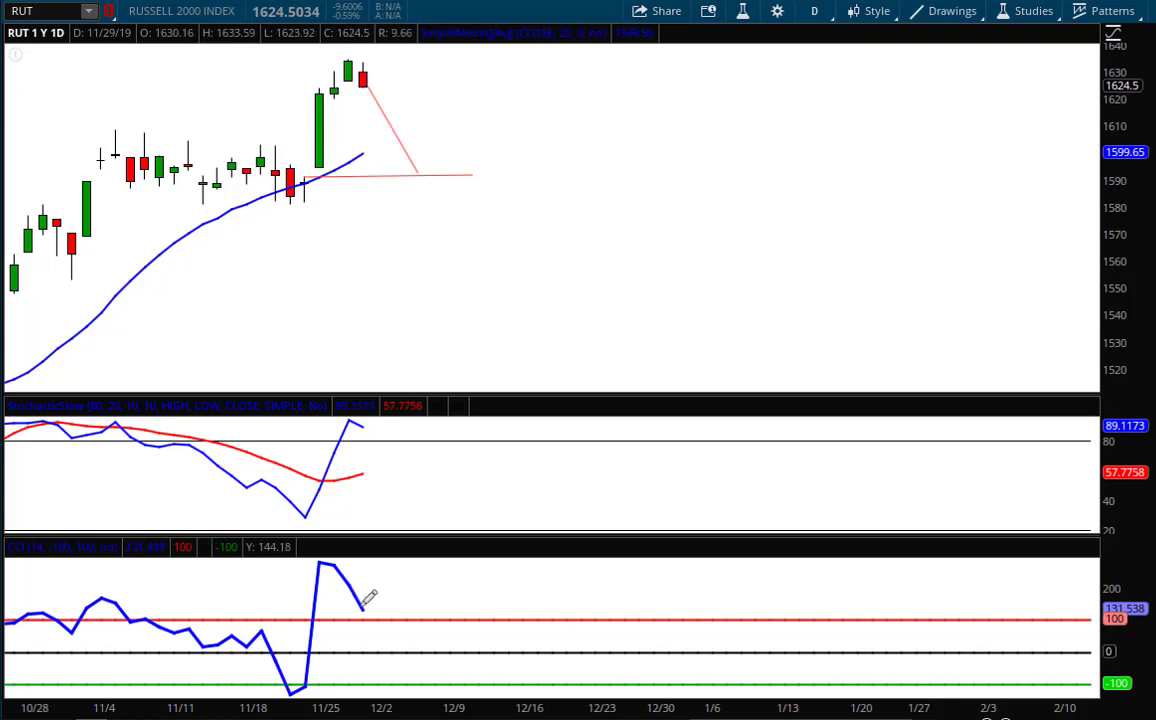
{"action": "mouse_move", "coordinate": [368, 608]}
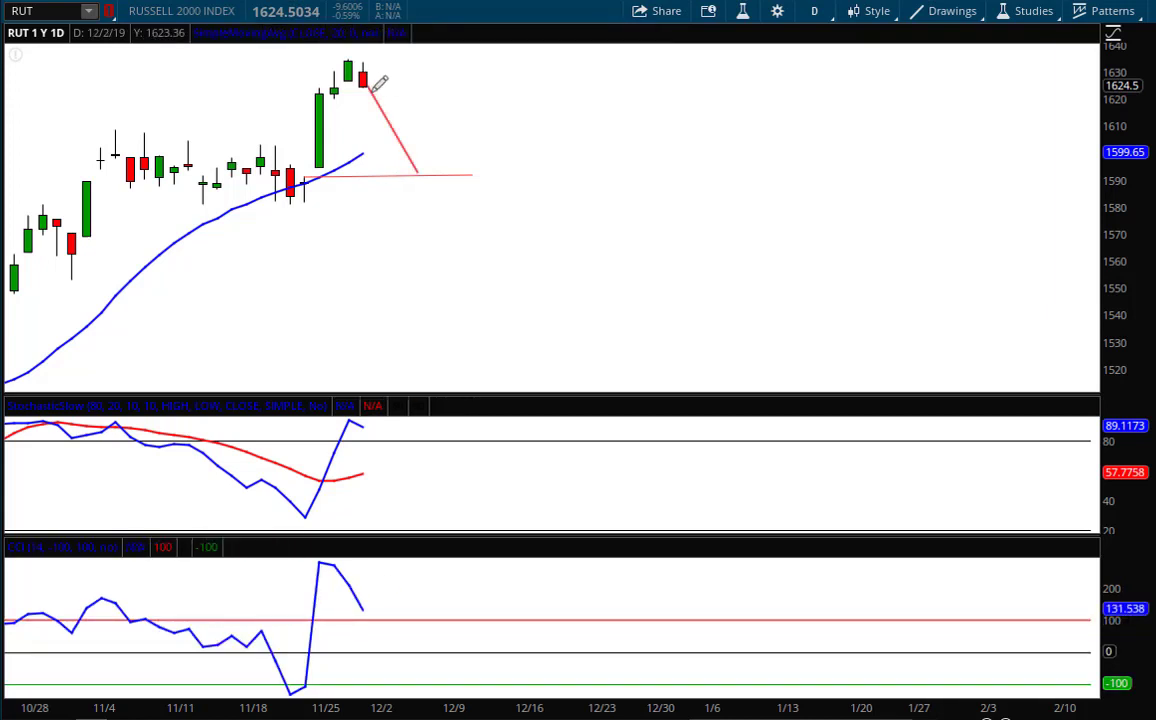
{"action": "mouse_move", "coordinate": [420, 155]}
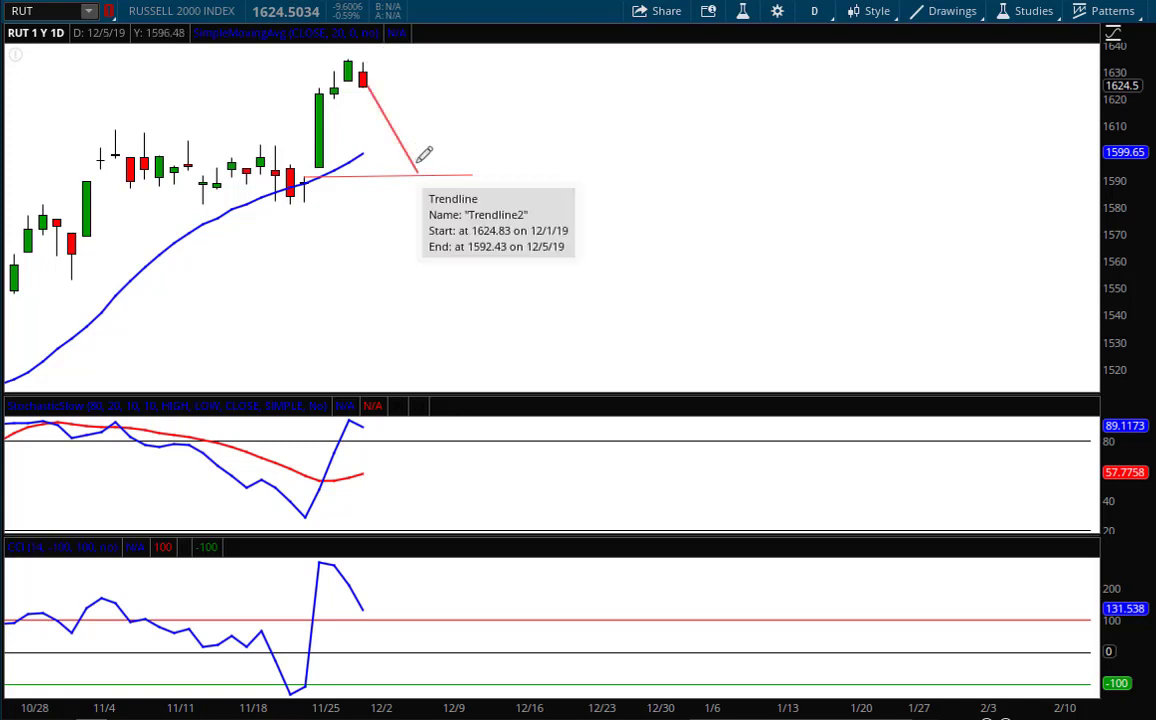
{"action": "mouse_move", "coordinate": [158, 90]}
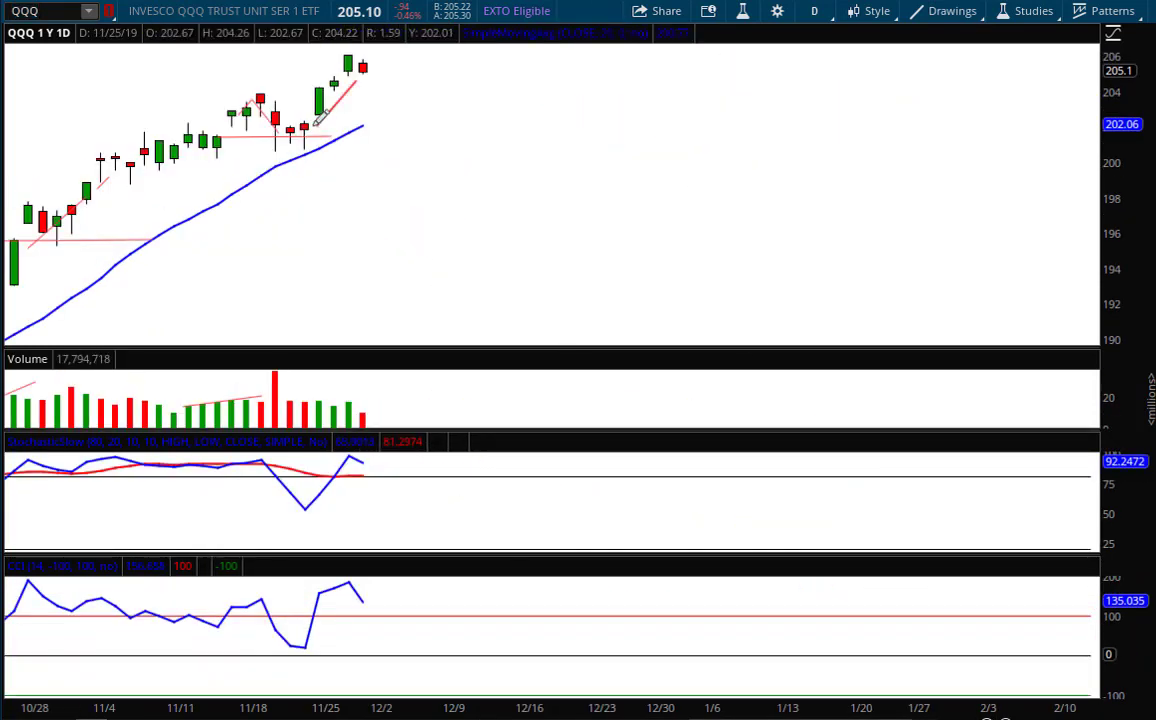
{"action": "mouse_move", "coordinate": [320, 120]}
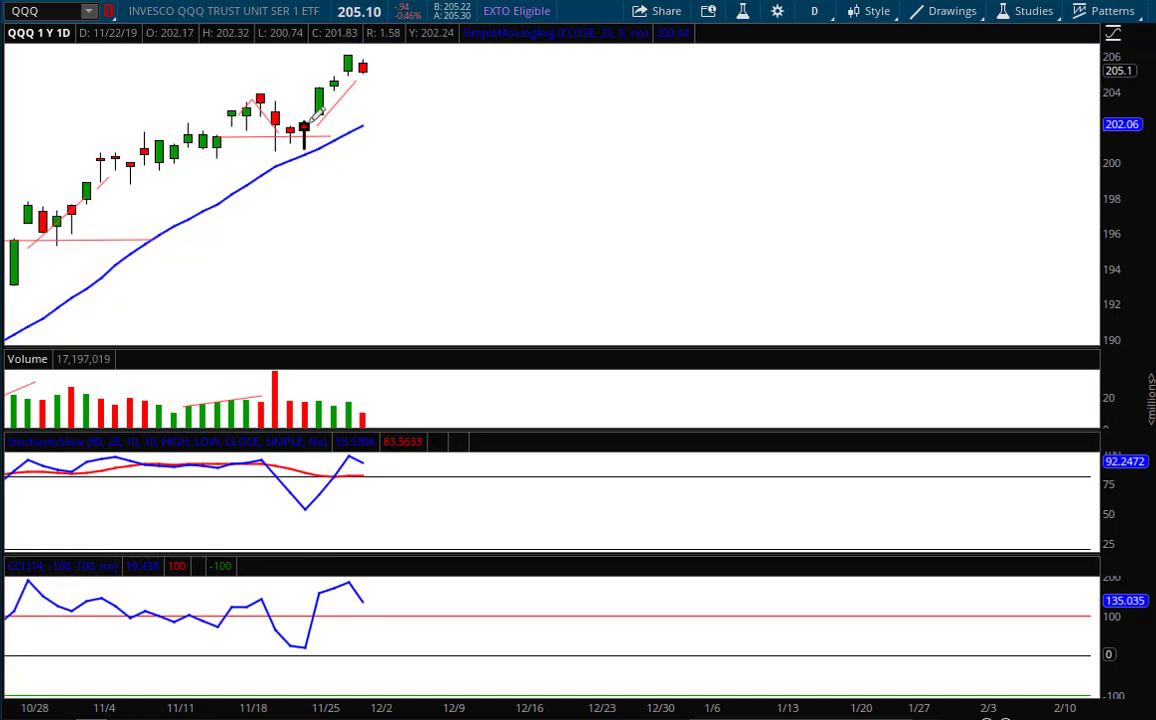
Step: Draw a QQQ target level near 202.2 and a falling line from the 12/1 candle
{"action": "left_click_drag", "start_coordinate": [305, 125], "coordinate": [440, 120]}
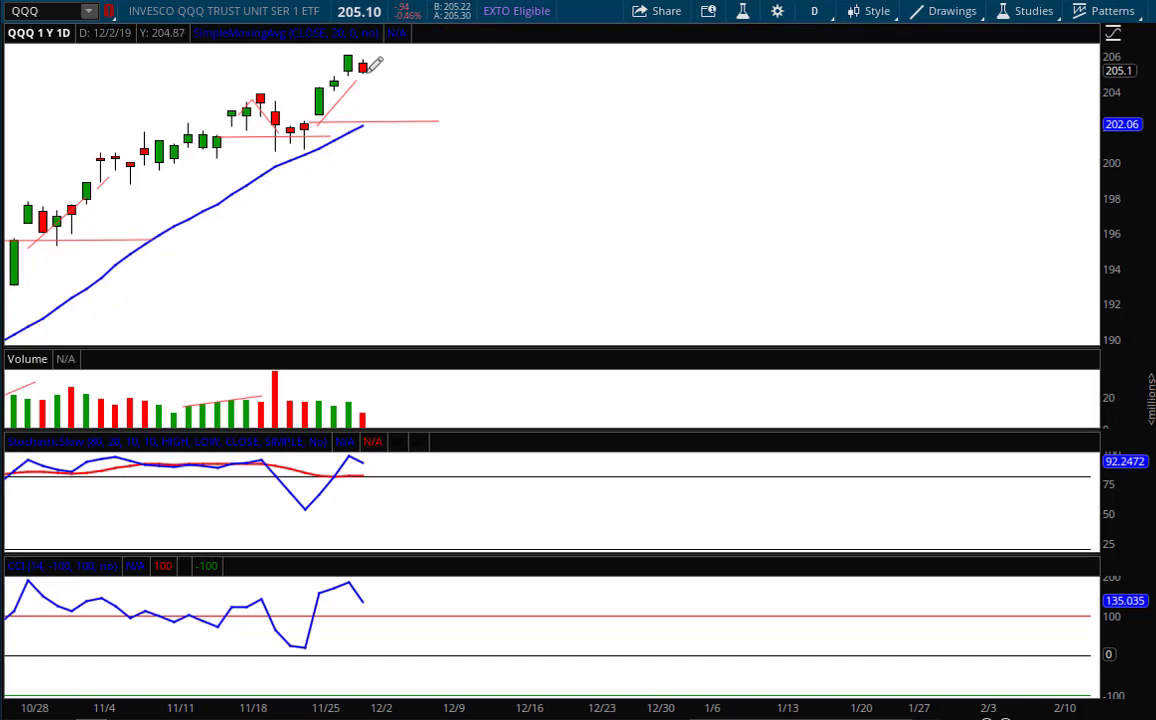
{"action": "left_click_drag", "start_coordinate": [363, 69], "coordinate": [398, 120]}
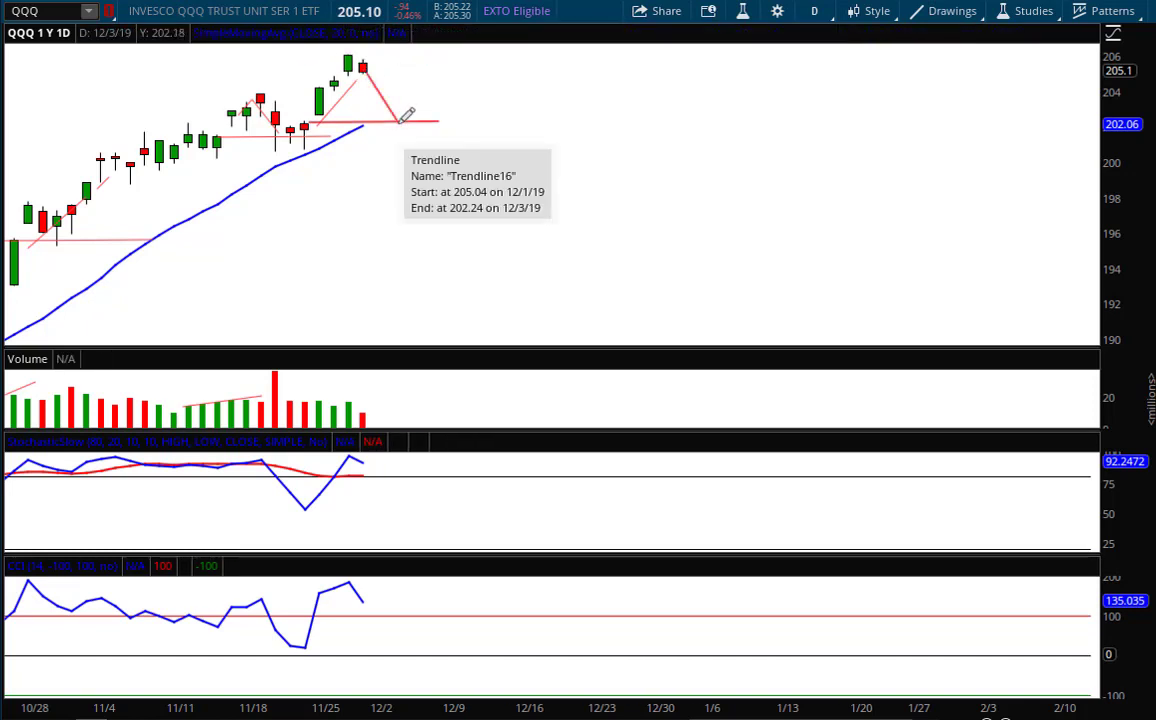
{"action": "mouse_move", "coordinate": [105, 255]}
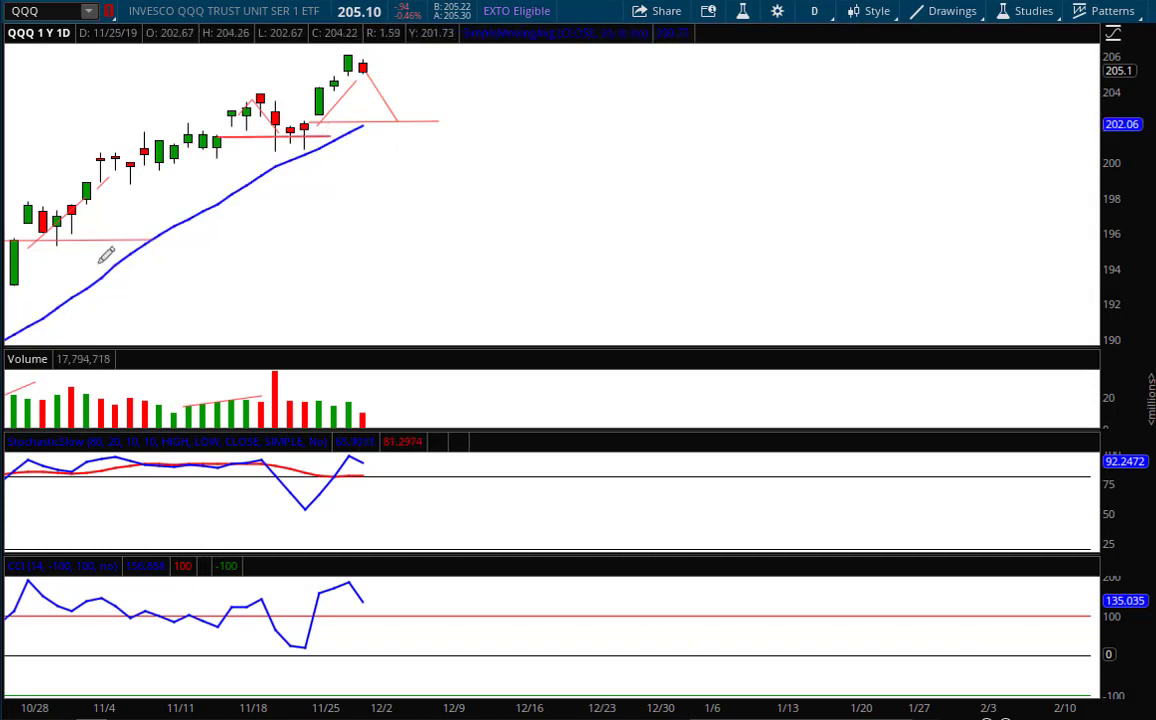
{"action": "mouse_move", "coordinate": [315, 150]}
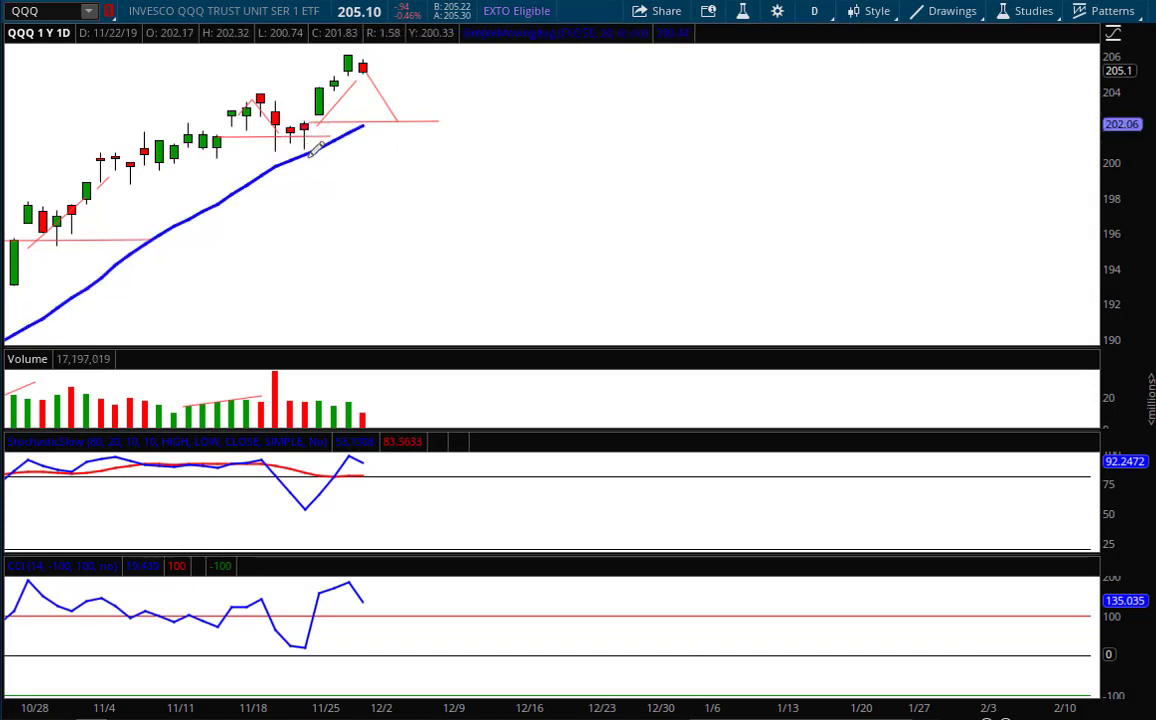
{"action": "mouse_move", "coordinate": [400, 118]}
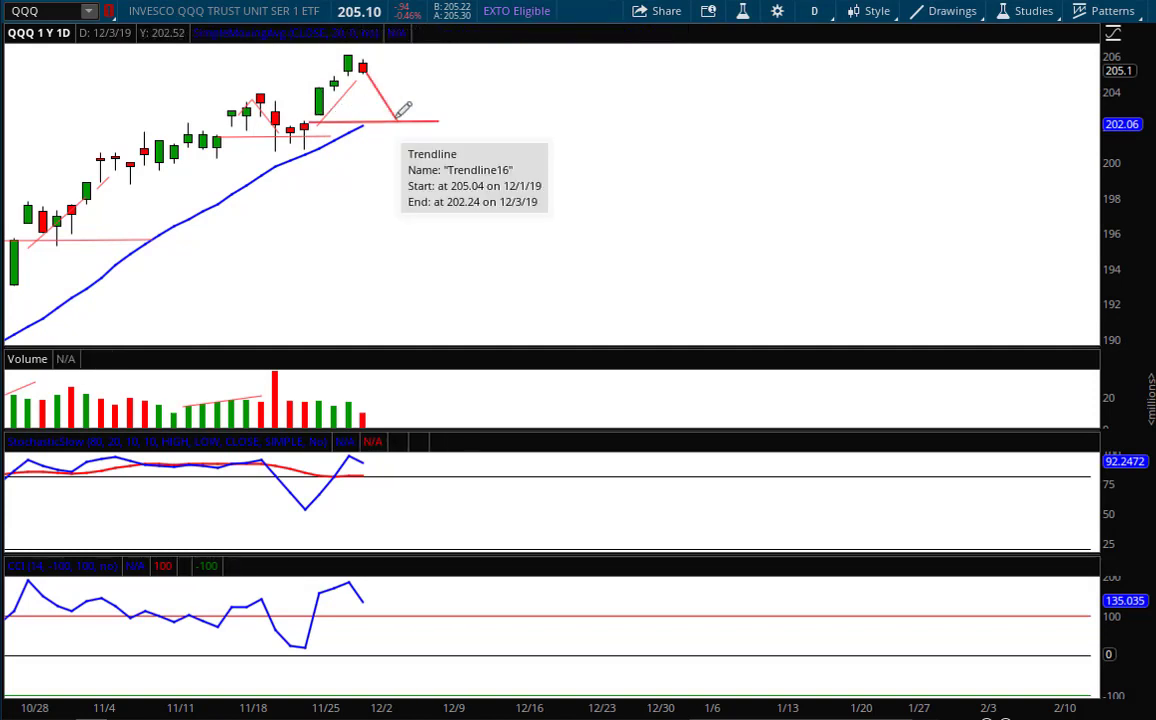
{"action": "mouse_move", "coordinate": [456, 53]}
{"action": "type", "text": "OUSA"}
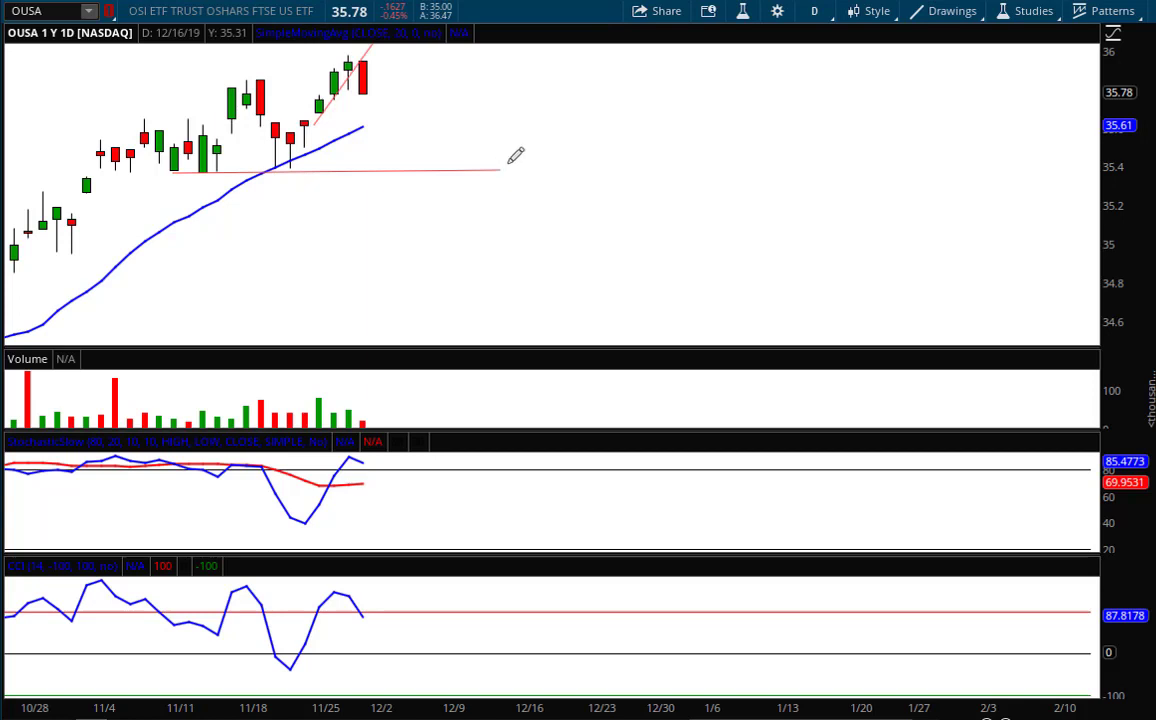
{"action": "mouse_move", "coordinate": [370, 75]}
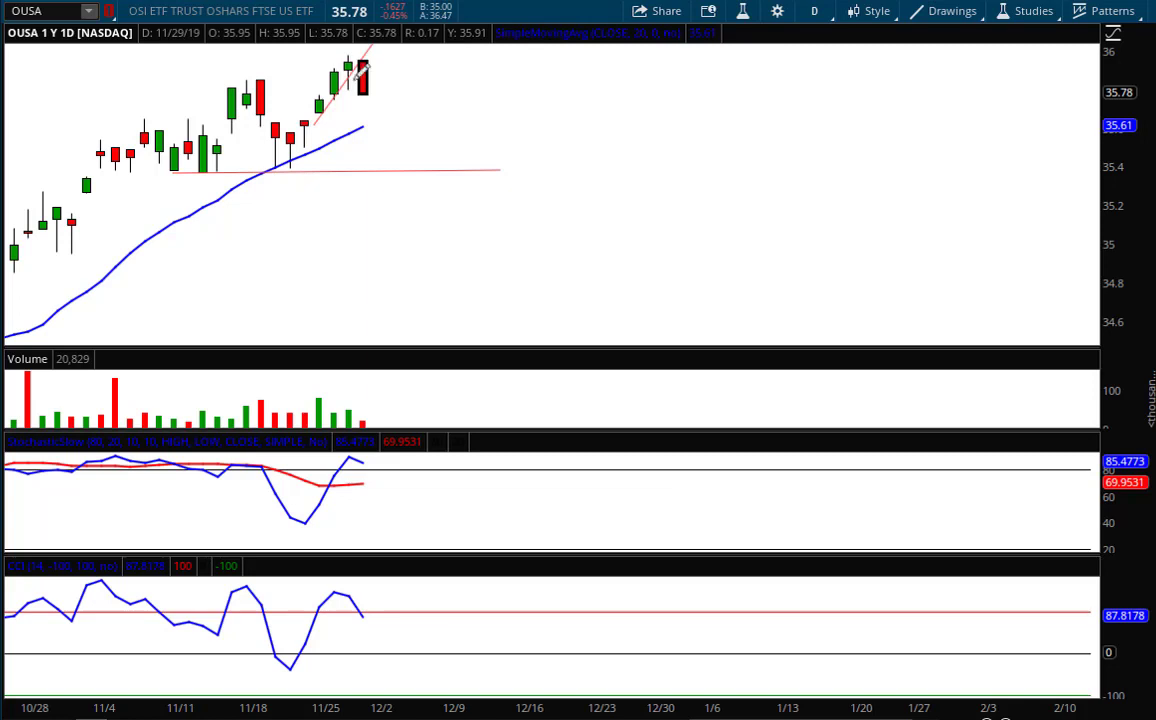
{"action": "mouse_move", "coordinate": [360, 70]}
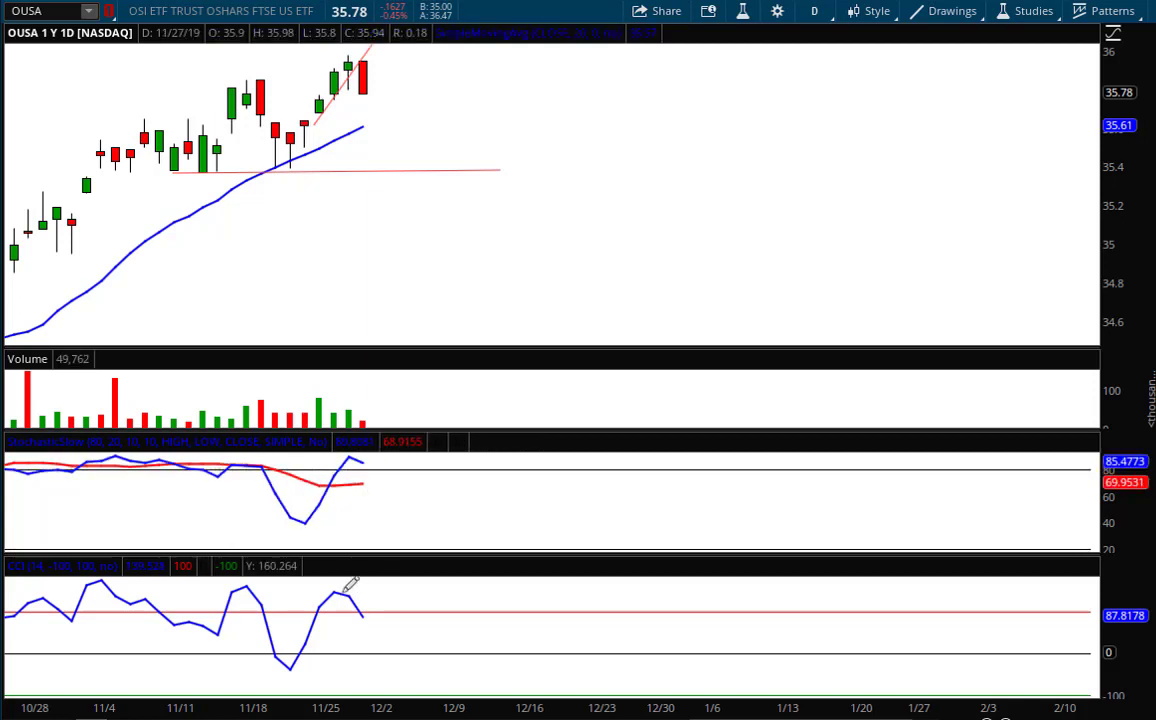
{"action": "mouse_move", "coordinate": [363, 610]}
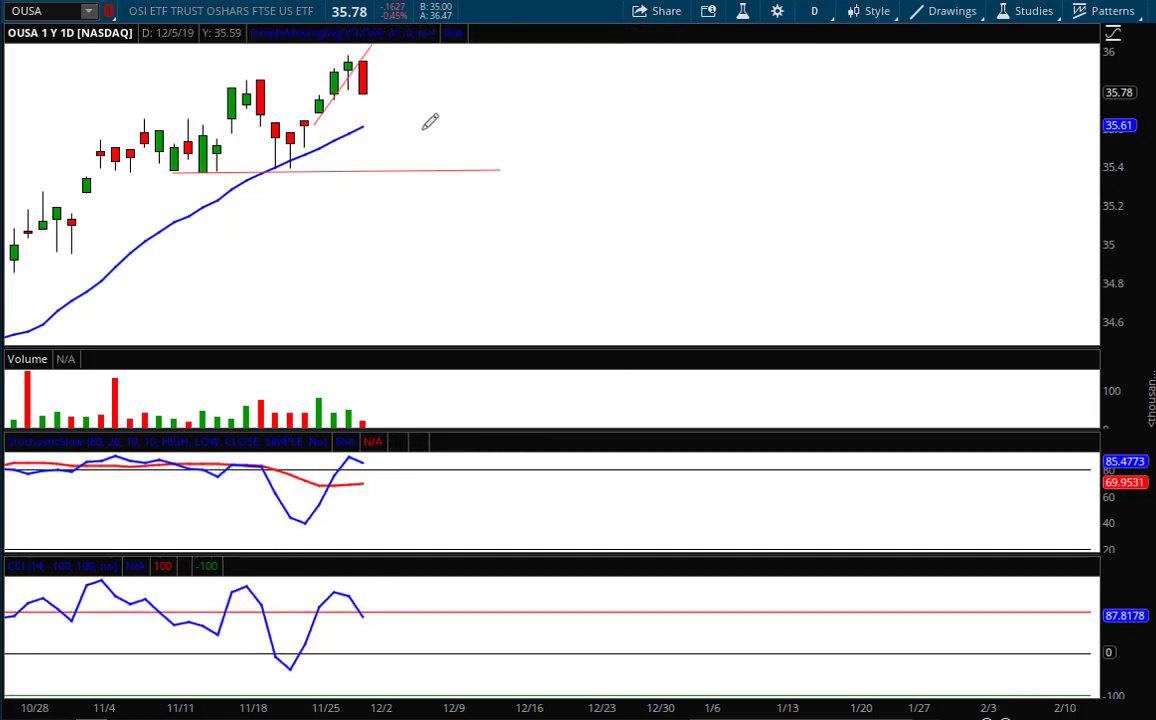
Step: Clear old OUSA drawings, then draw a 35.65 target level and descending forecast line
{"action": "right_click", "coordinate": [430, 120]}
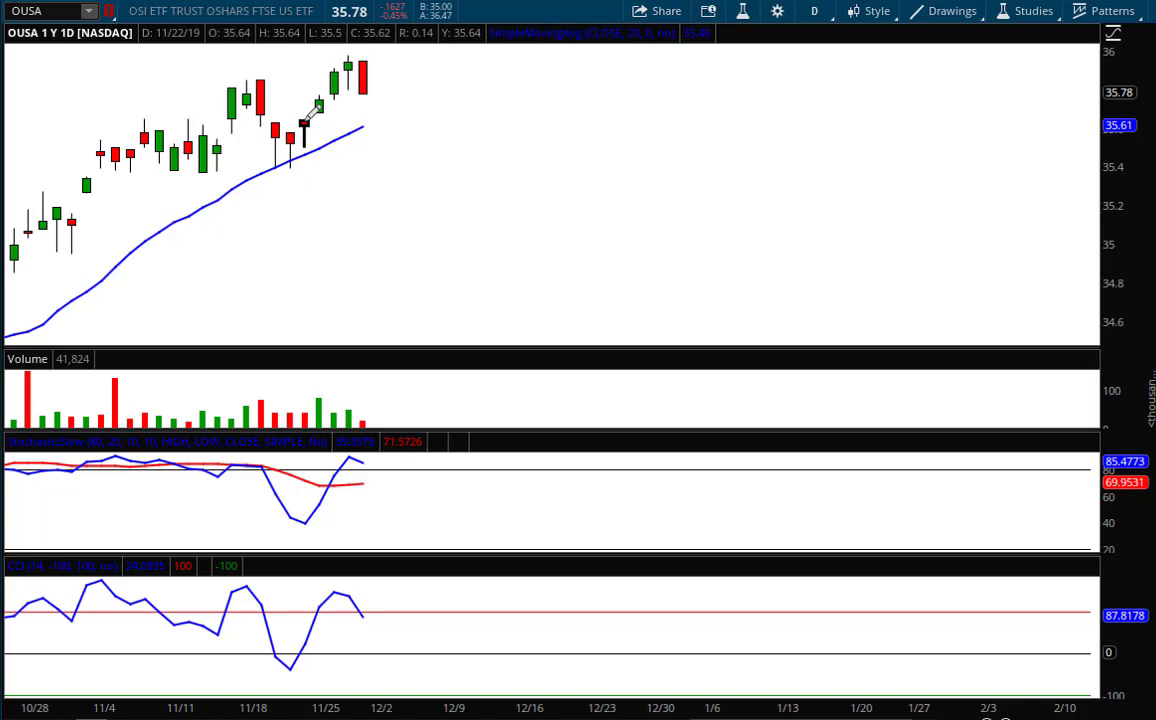
{"action": "left_click_drag", "start_coordinate": [305, 120], "coordinate": [455, 118]}
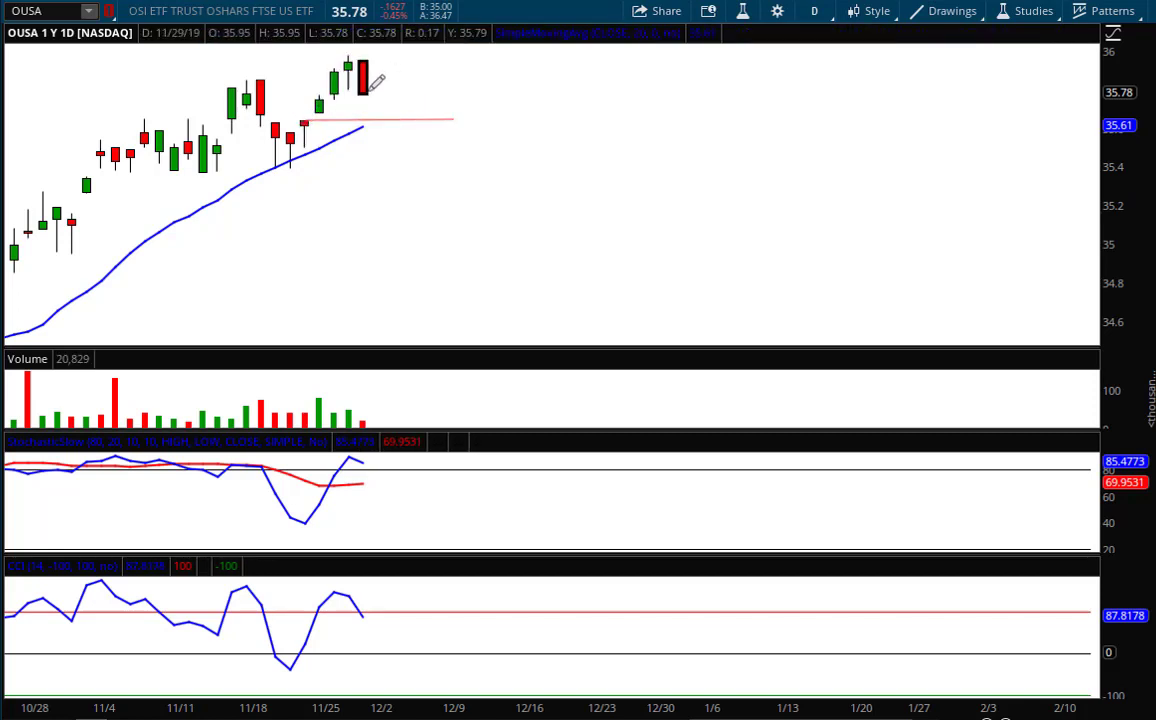
{"action": "left_click_drag", "start_coordinate": [365, 75], "coordinate": [388, 118]}
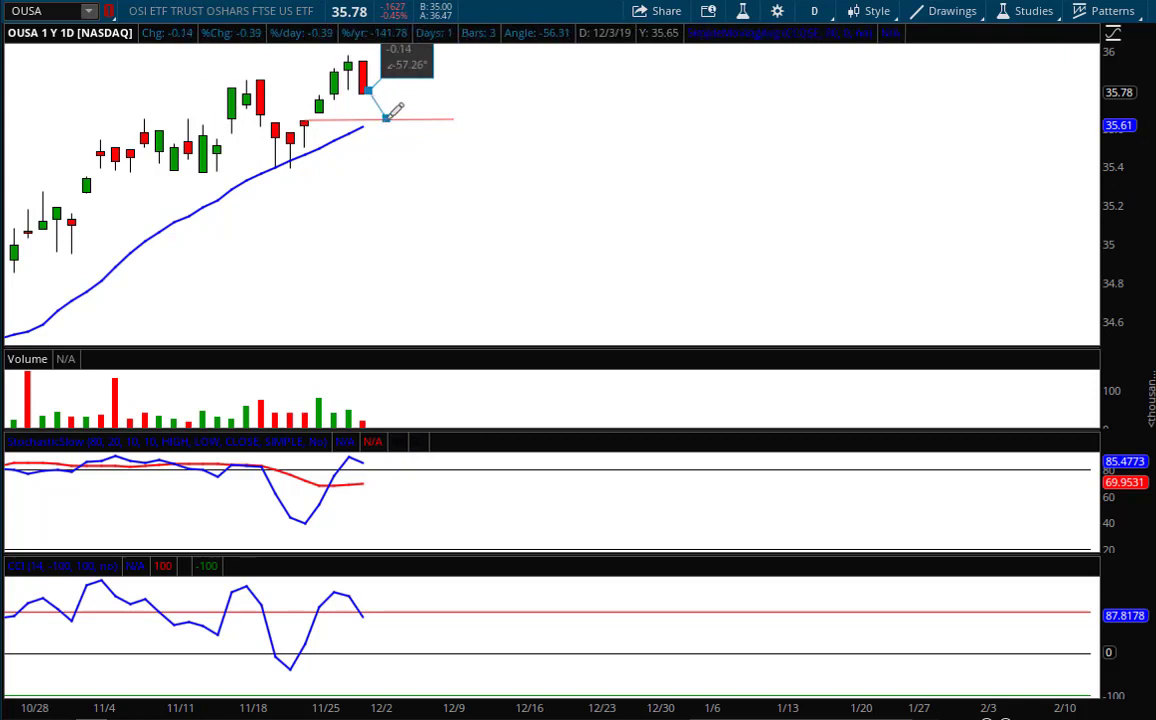